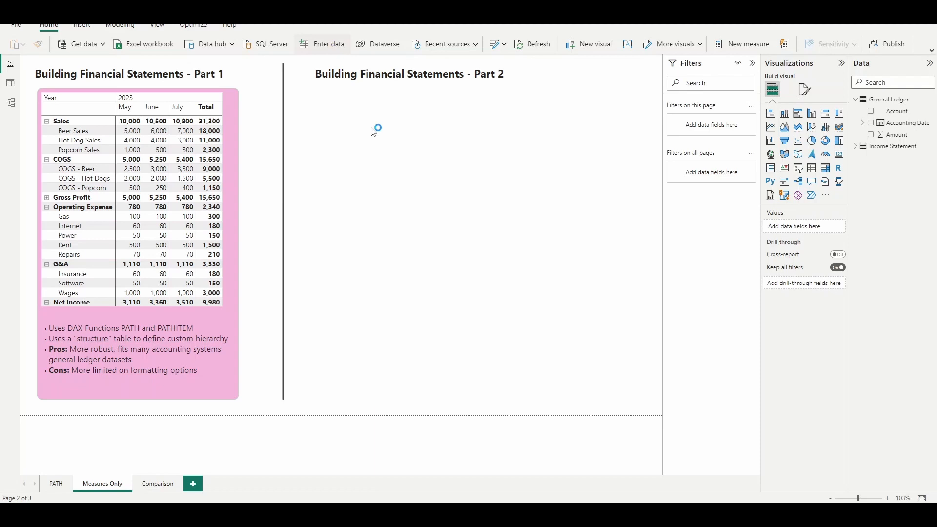
- Create a manually entered table named Measures_Table and load it into the model
{"action": "left_click", "coordinate": [327, 44]}
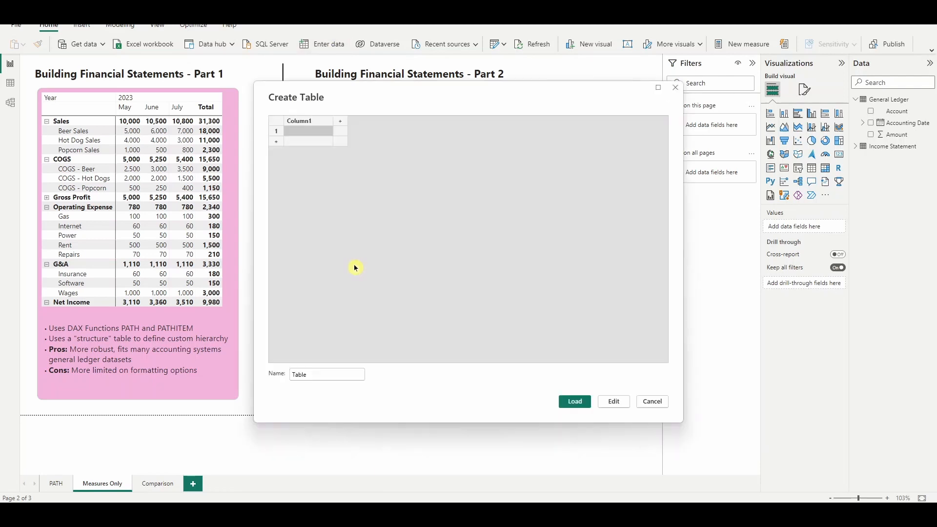
{"action": "type", "text": "Mea"}
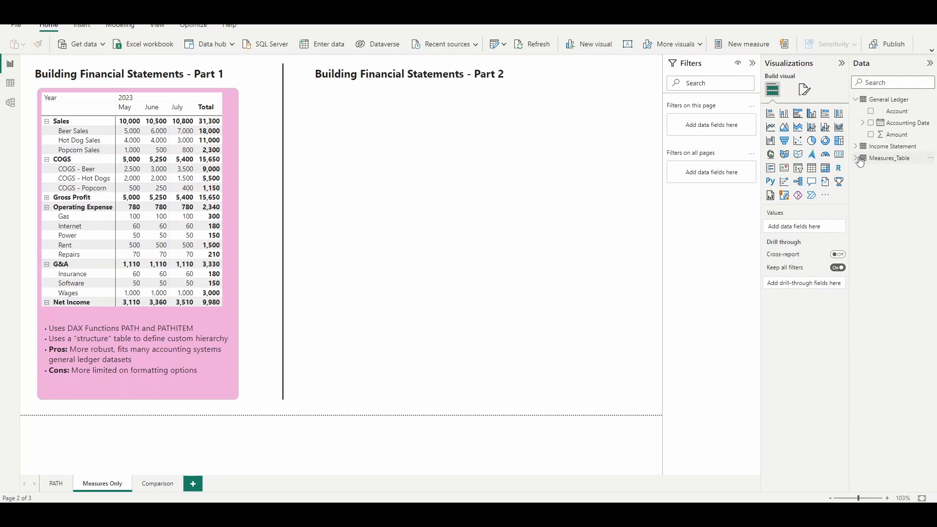
- Add a 1. Sales measure: CALCULATE sum of Amount where 'Income Statement'[Level 2] = "Sales"
{"action": "right_click", "coordinate": [889, 158]}
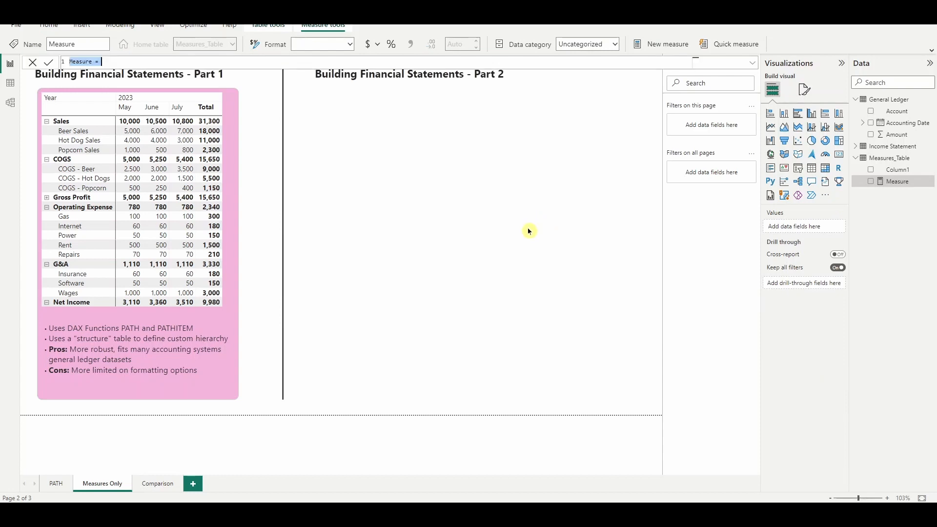
{"action": "type", "text": "1. Sales = CALCULATE(sum('General Ledger'[Amount]),"}
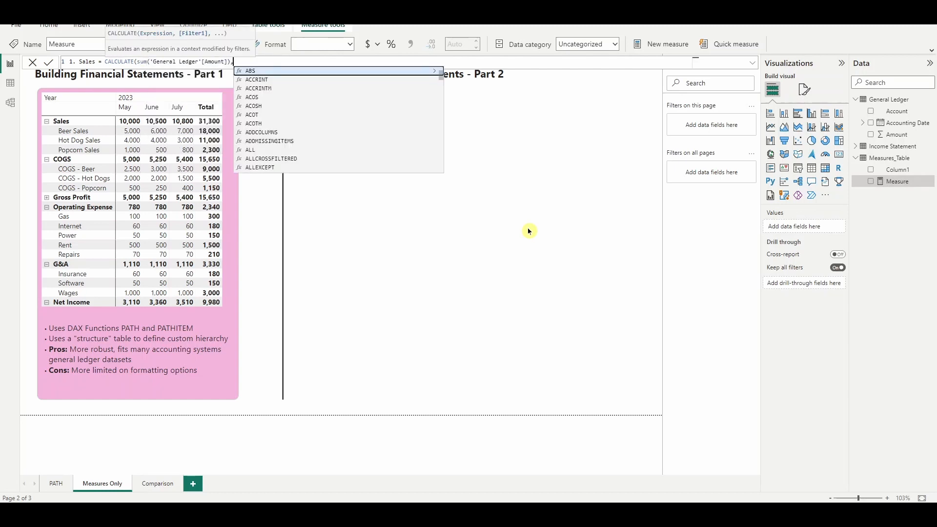
{"action": "type", "text": "'Income Statement'[Level 2]"}
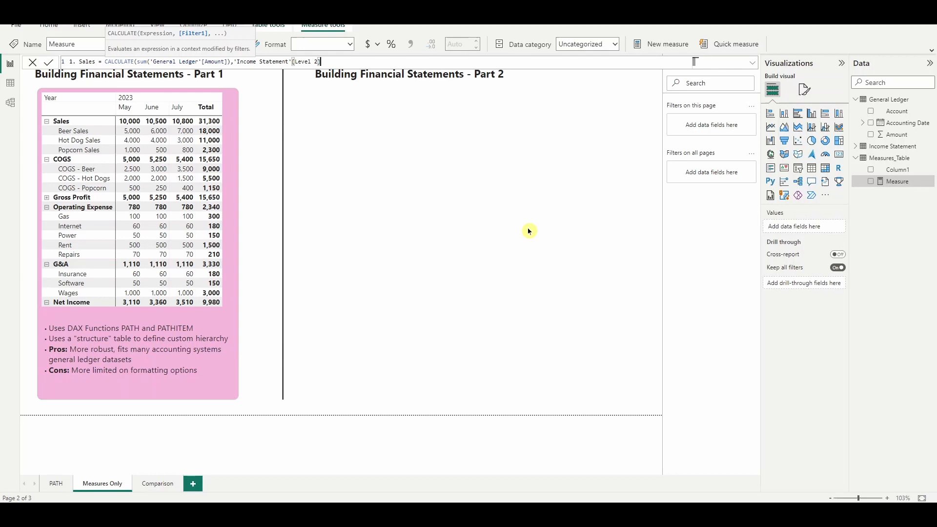
{"action": "type", "text": "=\"Sales"}
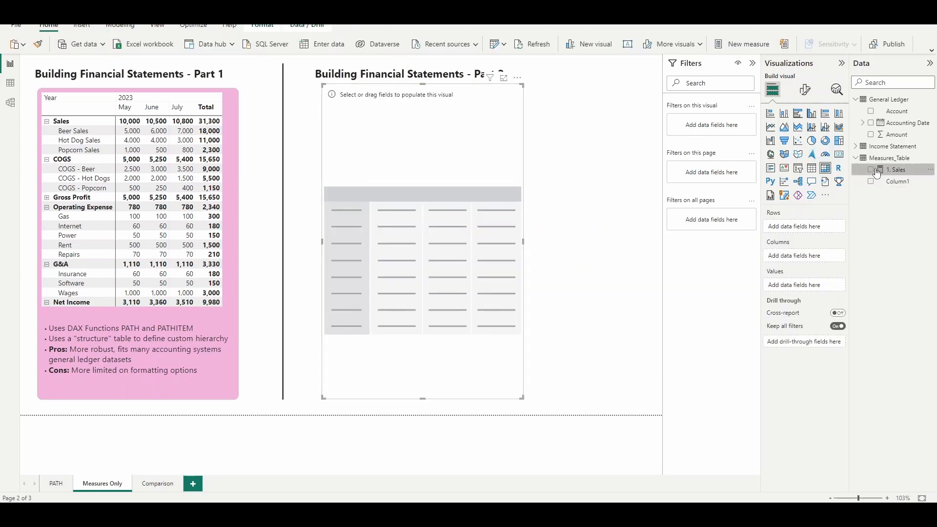
- Add 1. Sales to the matrix, then create a 2. COGS measure filtering Level 2 = "COGS"
{"action": "left_click", "coordinate": [871, 169]}
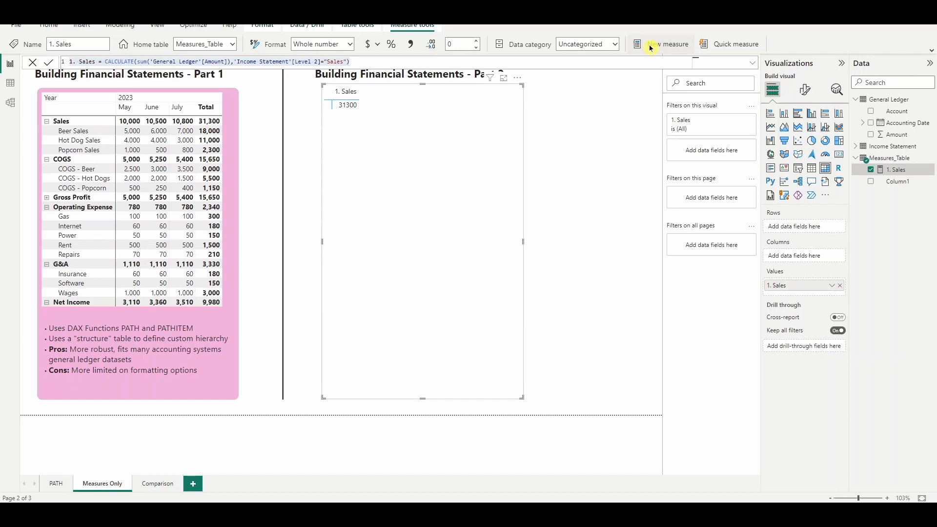
{"action": "left_click", "coordinate": [661, 44]}
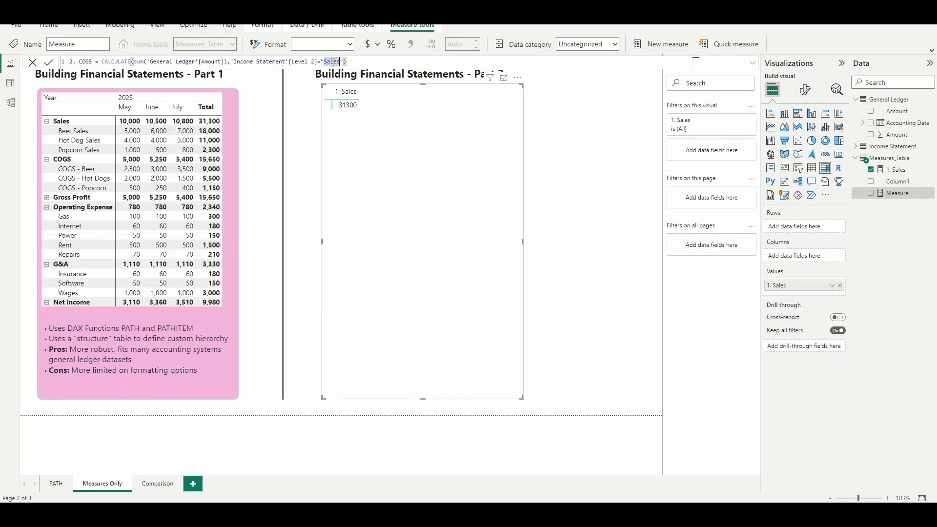
{"action": "type", "text": "COGS"}
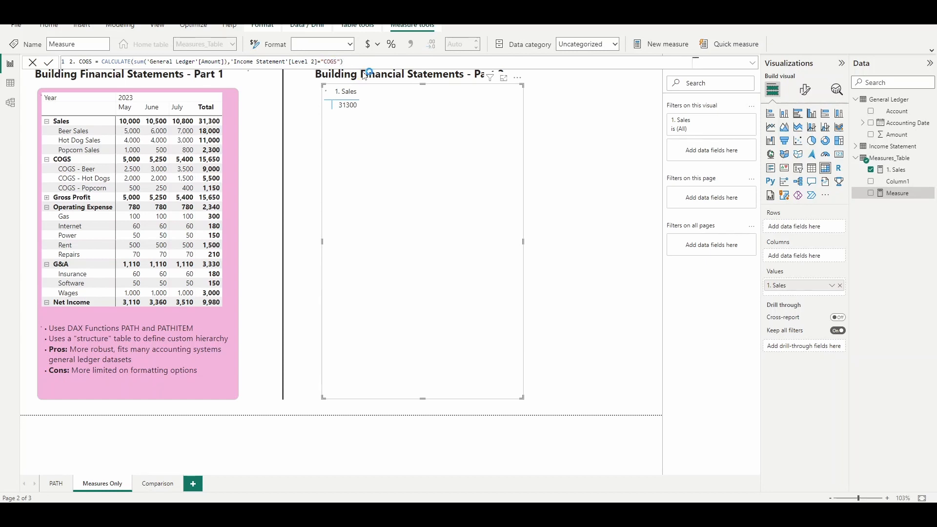
{"action": "left_click", "coordinate": [898, 182]}
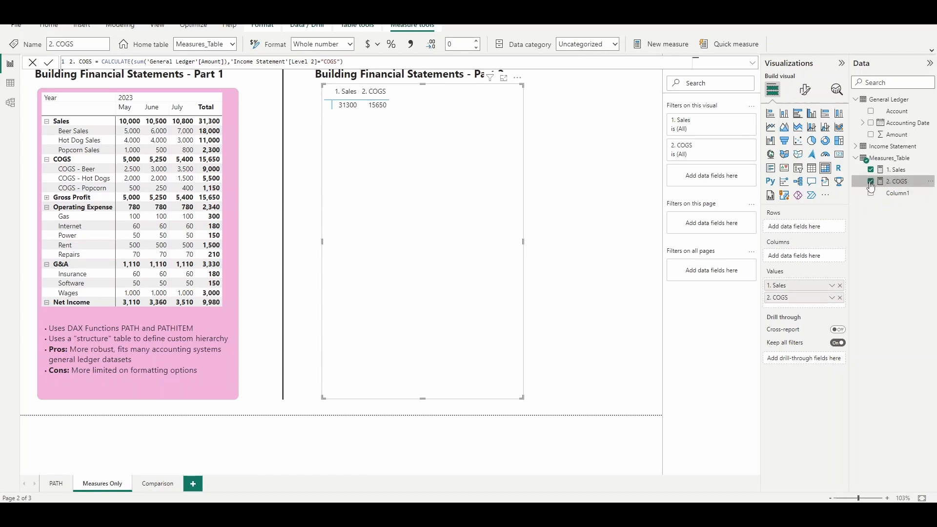
{"action": "mouse_move", "coordinate": [805, 90]}
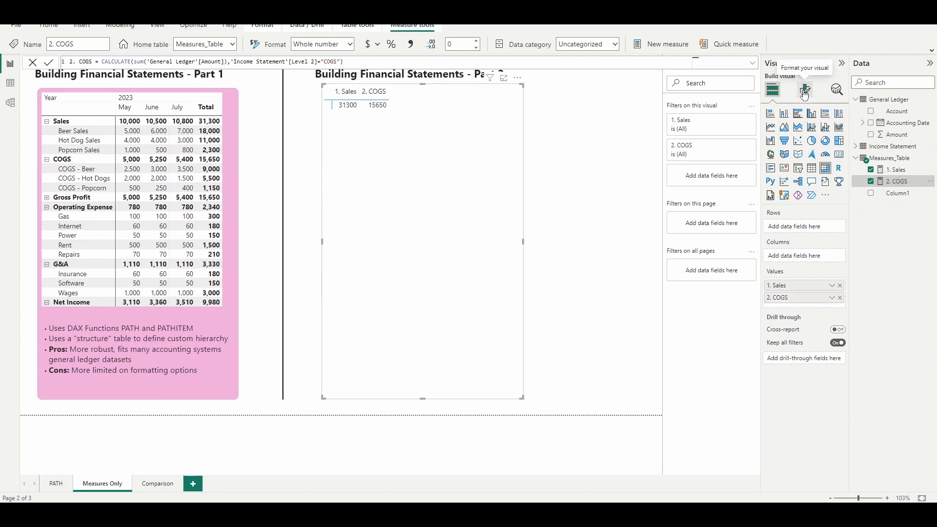
- Turn on 'Switch values to rows' so the matrix measures list as rows
{"action": "left_click", "coordinate": [804, 89]}
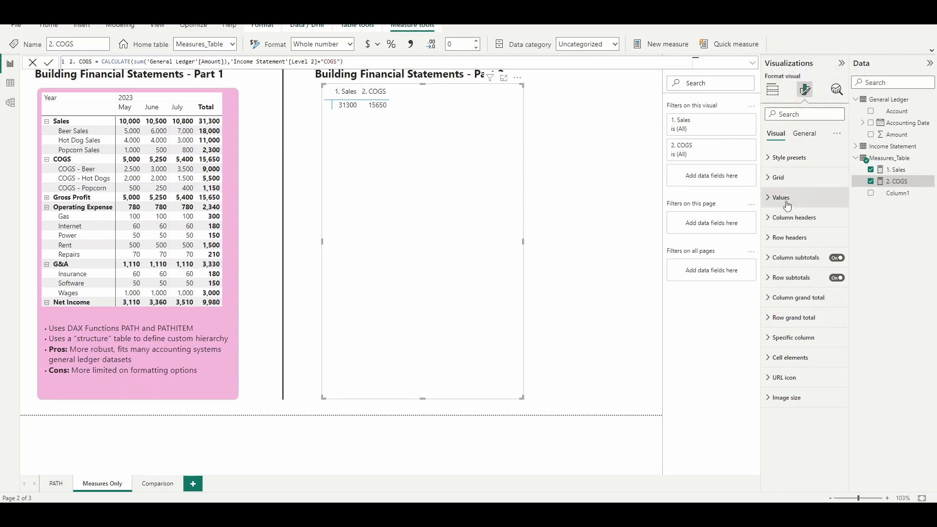
{"action": "left_click", "coordinate": [780, 197]}
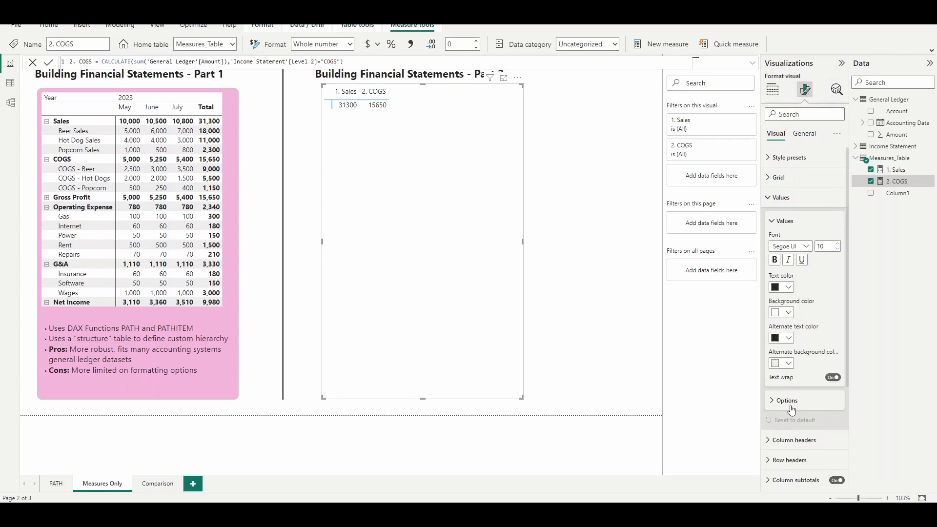
{"action": "left_click", "coordinate": [787, 400]}
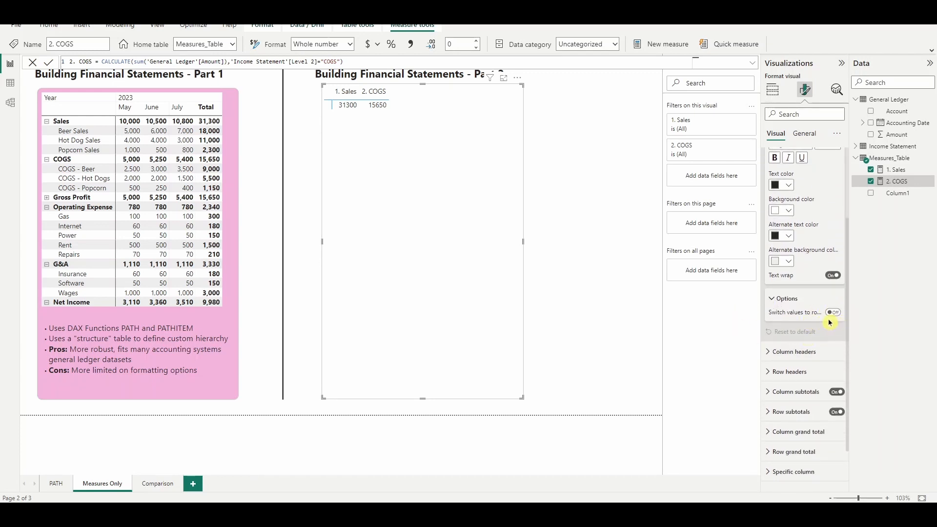
{"action": "left_click", "coordinate": [833, 312]}
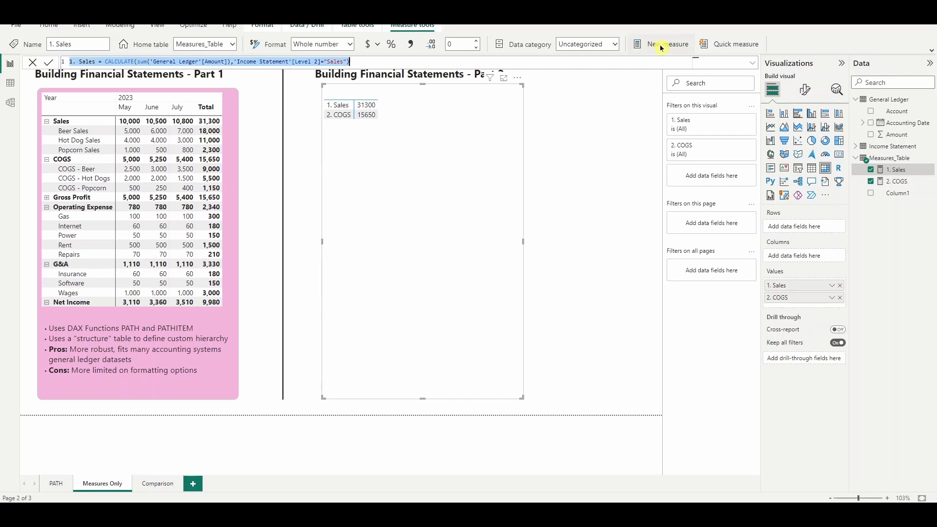
- Create a 1. Beer Sales measure filtering 'Income Statement'[Level 3] = "Beer Sales"
{"action": "left_click", "coordinate": [661, 44]}
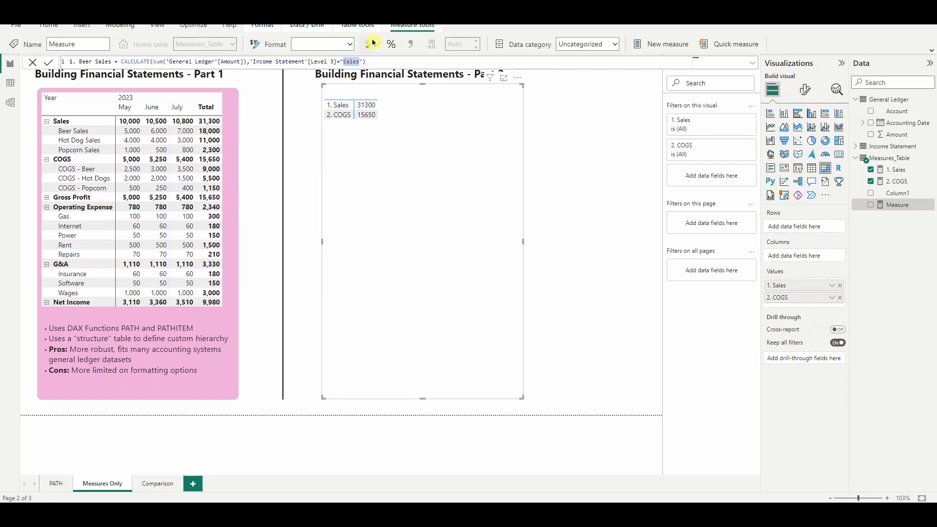
{"action": "mouse_move", "coordinate": [391, 44]}
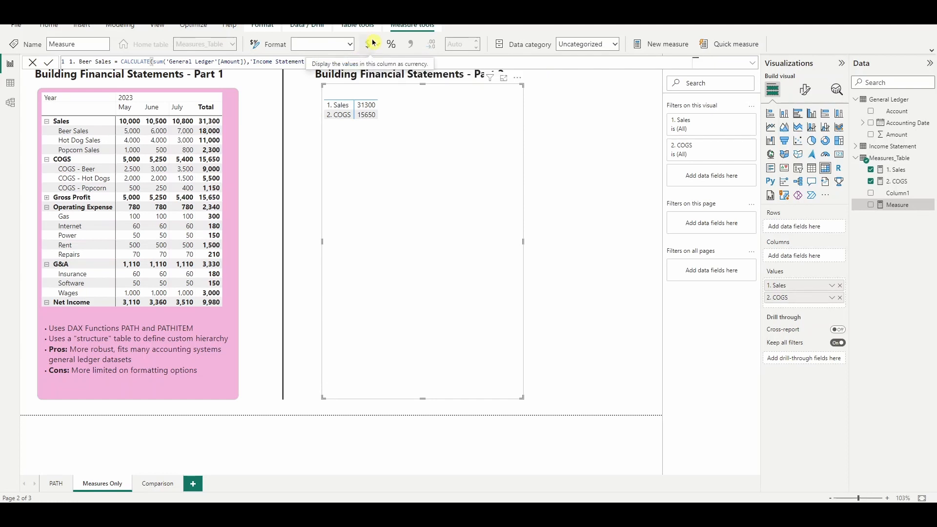
{"action": "left_click", "coordinate": [369, 44]}
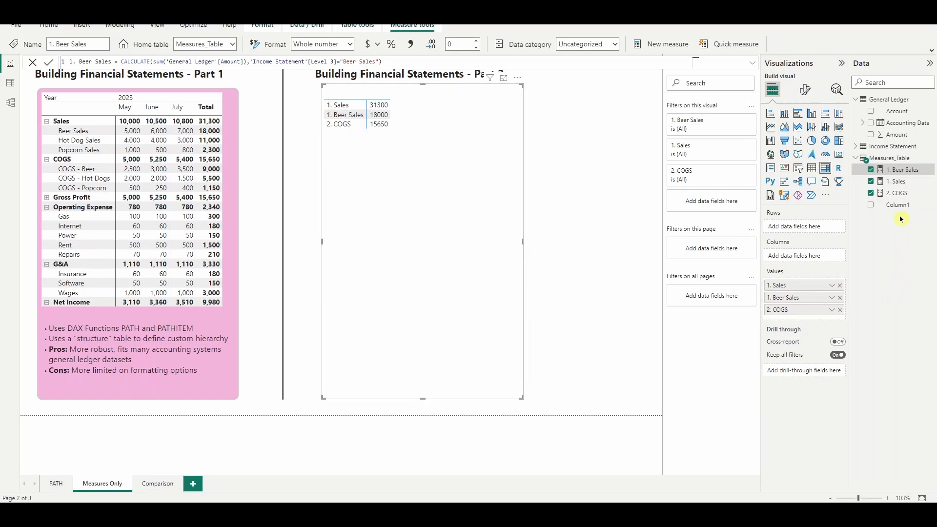
- Delete the placeholder Column1 from Measures_Table in the model
{"action": "right_click", "coordinate": [899, 206]}
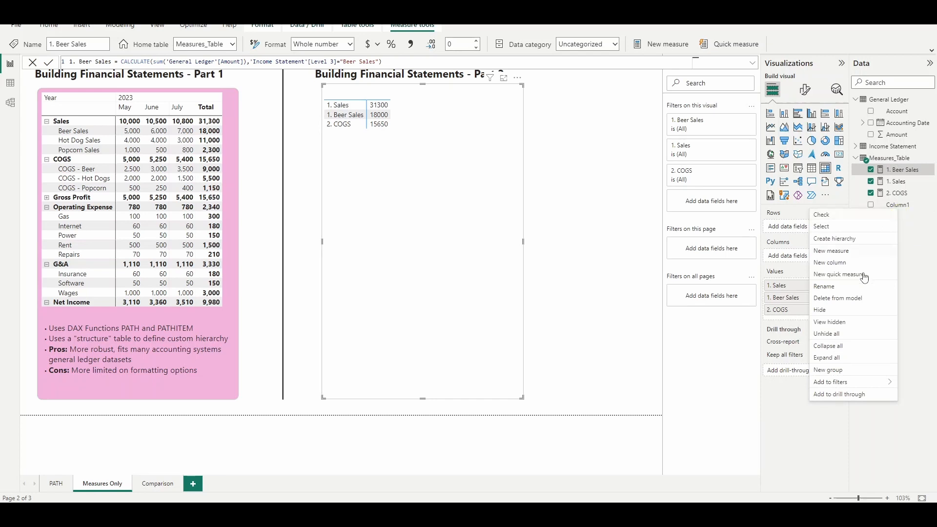
{"action": "left_click", "coordinate": [838, 299]}
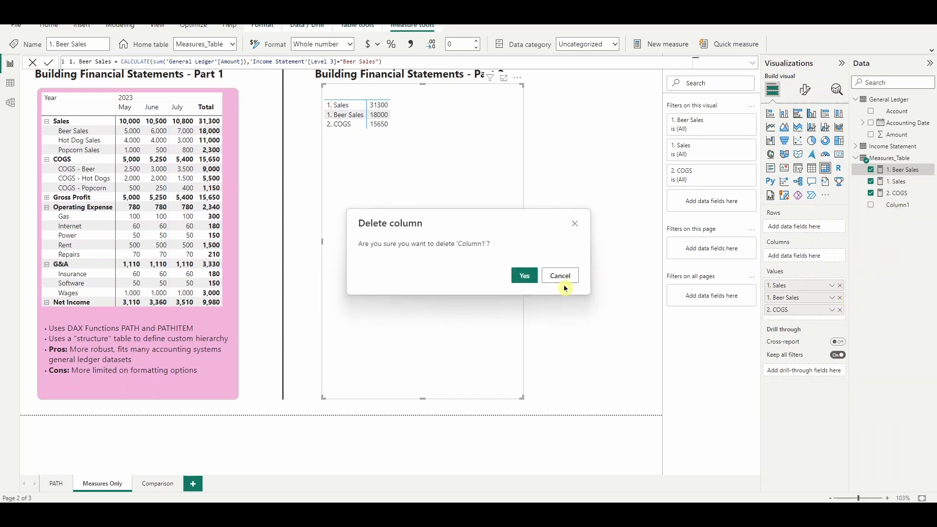
{"action": "left_click", "coordinate": [523, 276]}
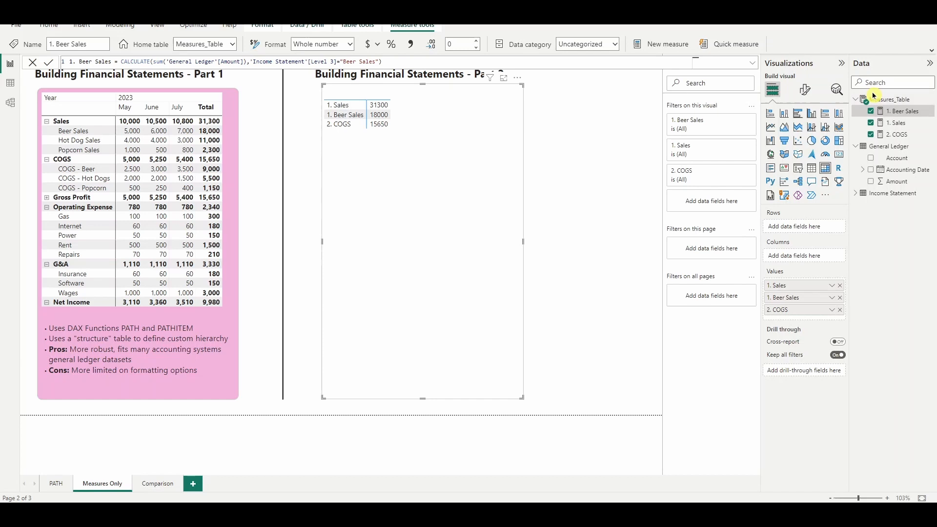
{"action": "mouse_move", "coordinate": [874, 95]}
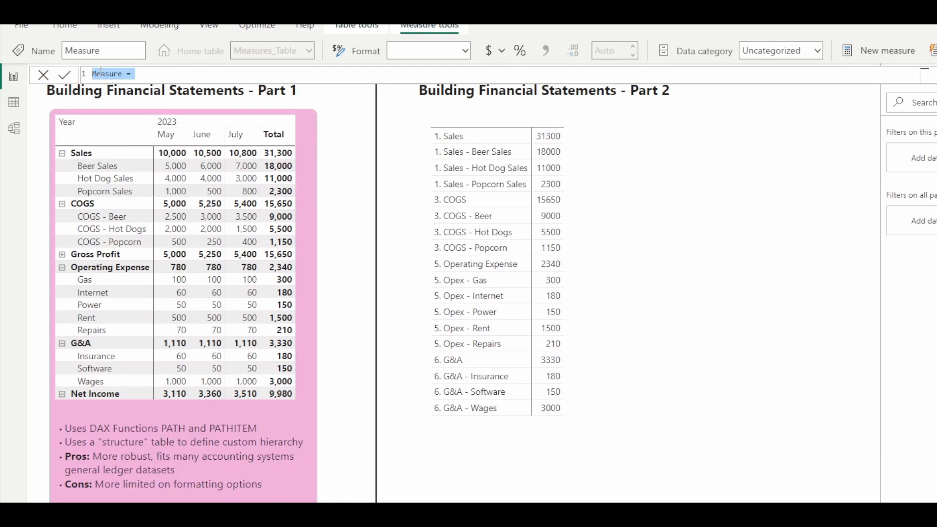
- Create a 4. Gross Profit measure = [1. Sales] - [3. COGS] and commit it
{"action": "type", "text": "Gross Profit ="}
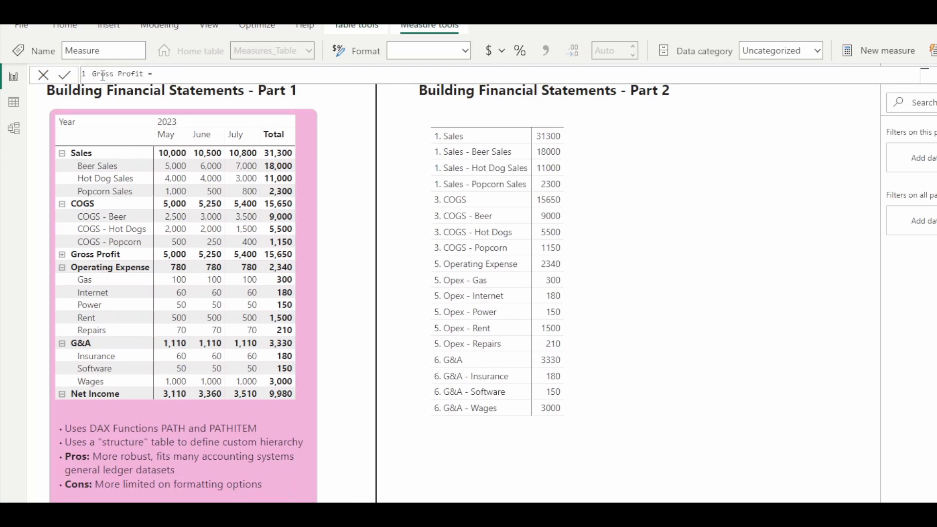
{"action": "type", "text": "[1. Sales]"}
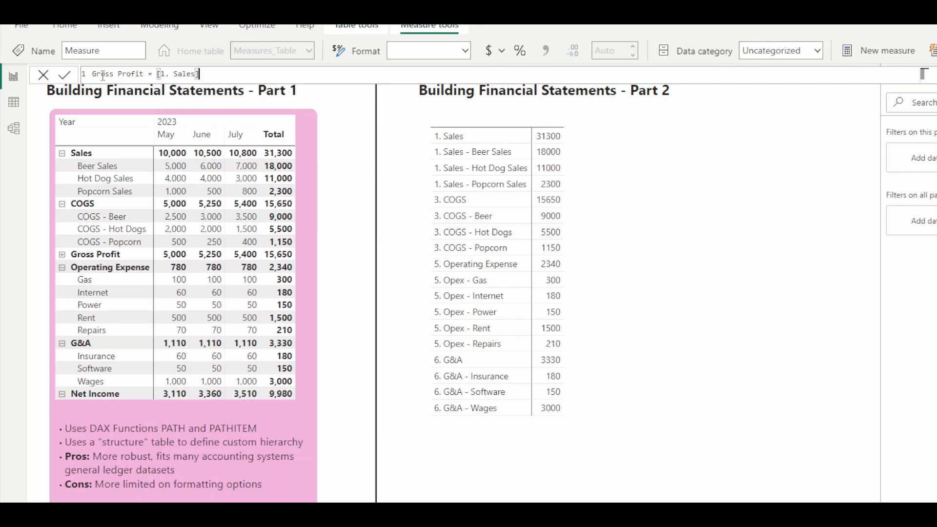
{"action": "type", "text": "- [3. COGS]"}
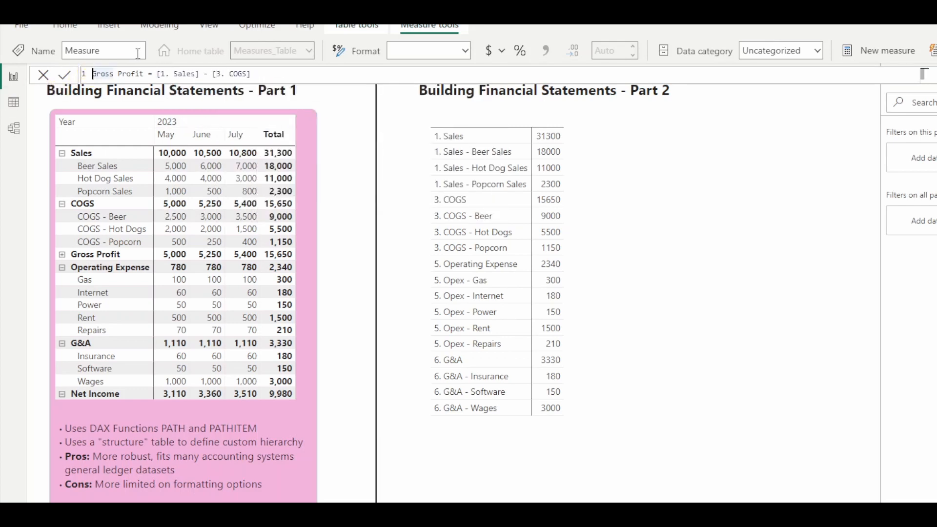
{"action": "type", "text": "4."}
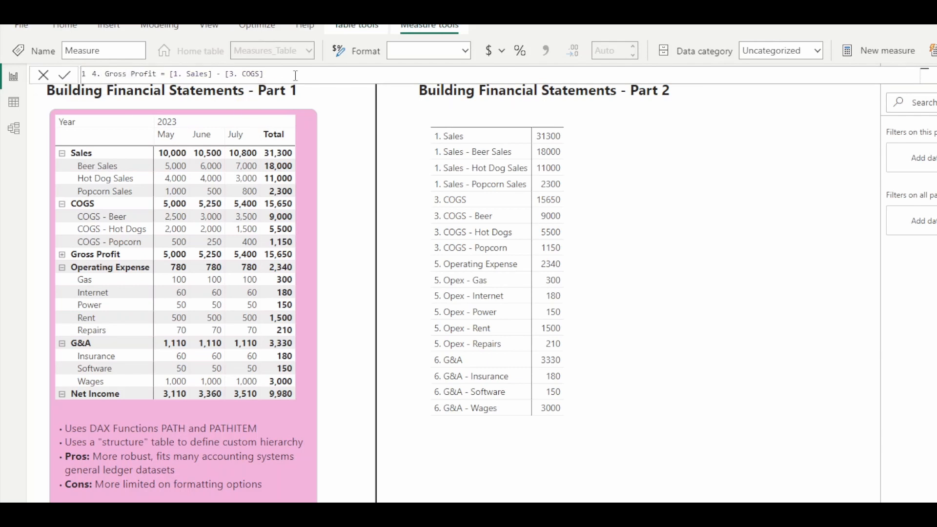
{"action": "left_click", "coordinate": [65, 74]}
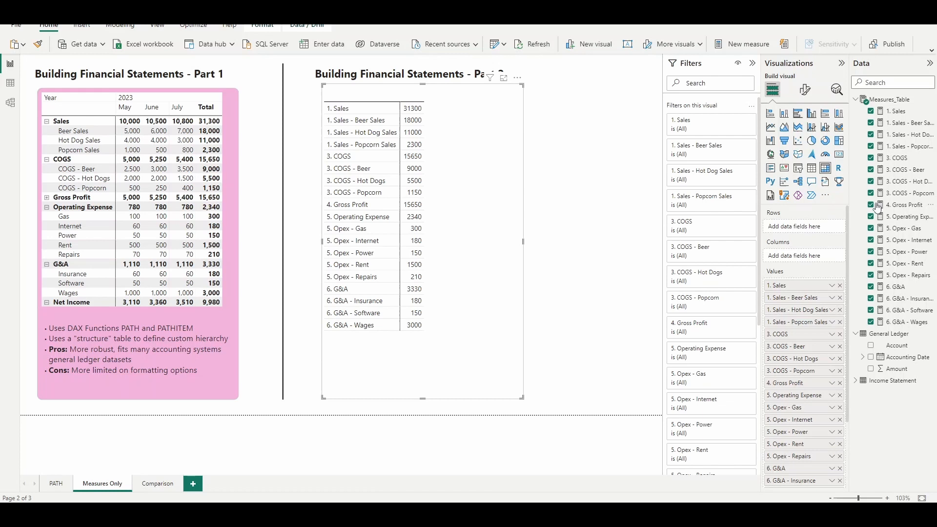
{"action": "mouse_move", "coordinate": [897, 146]}
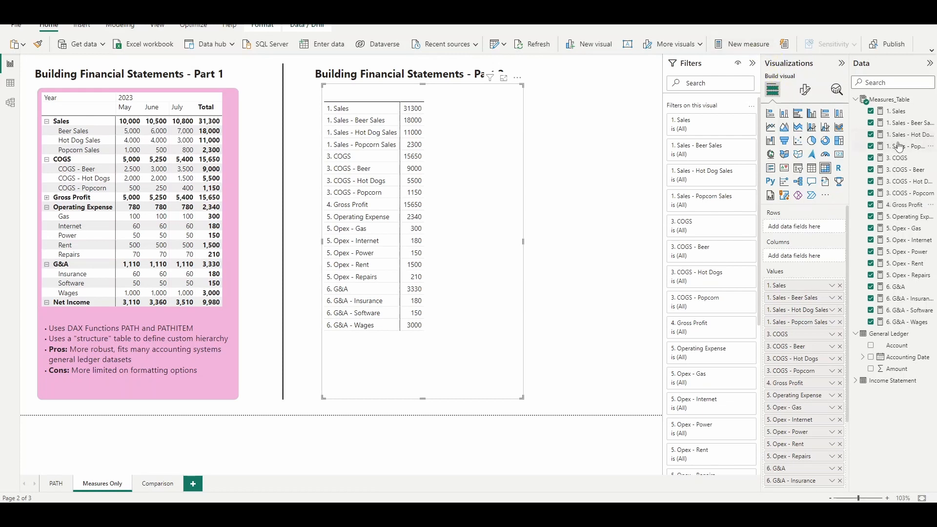
- Create a 4. Gross Profit % of Sales measure = [4. Gross Profit] / [1. Sales], shown as a percentage
{"action": "left_click", "coordinate": [908, 146]}
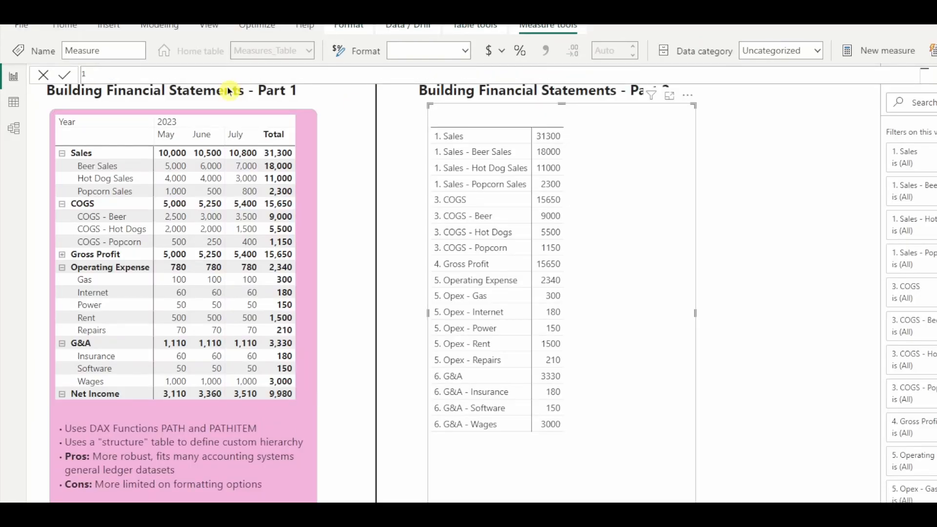
{"action": "type", "text": "4. Gross Profit %"}
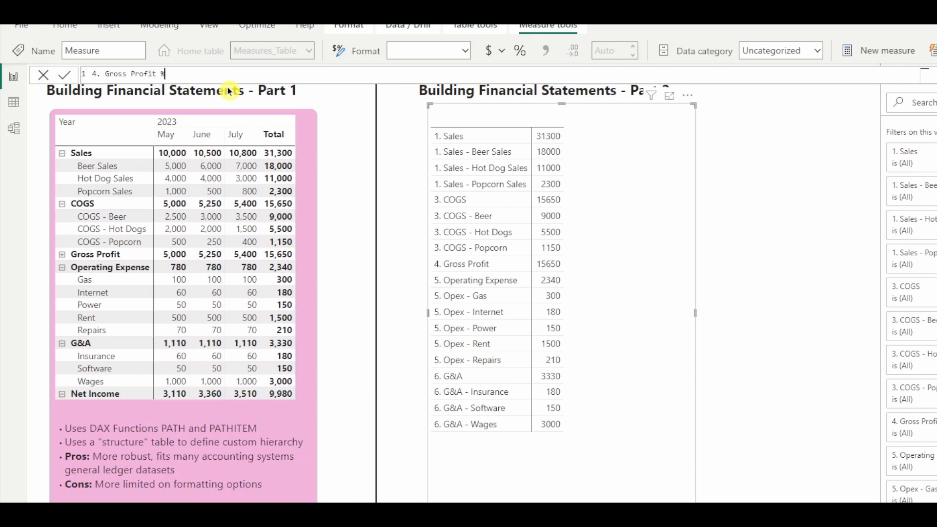
{"action": "type", "text": "of Sales"}
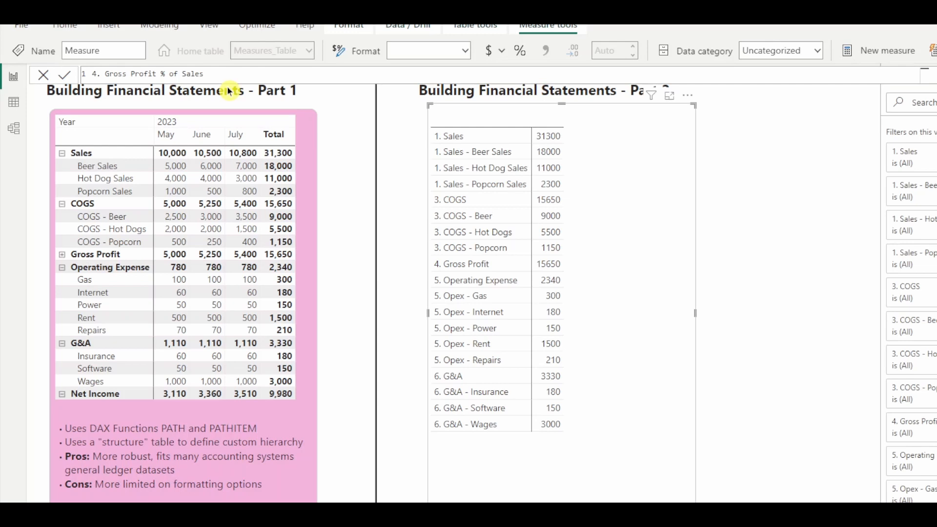
{"action": "type", "text": "= [4. Gross Profit]"}
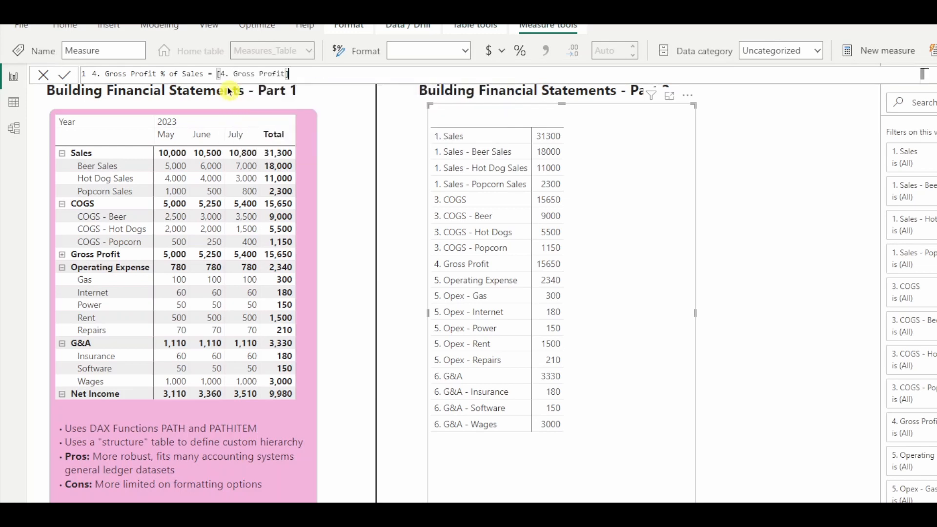
{"action": "type", "text": "/sale"}
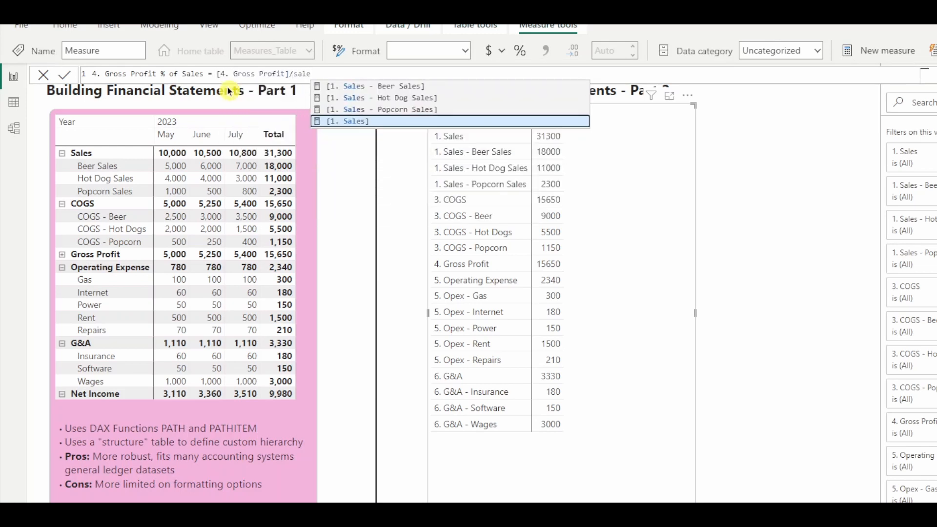
{"action": "left_click", "coordinate": [347, 121]}
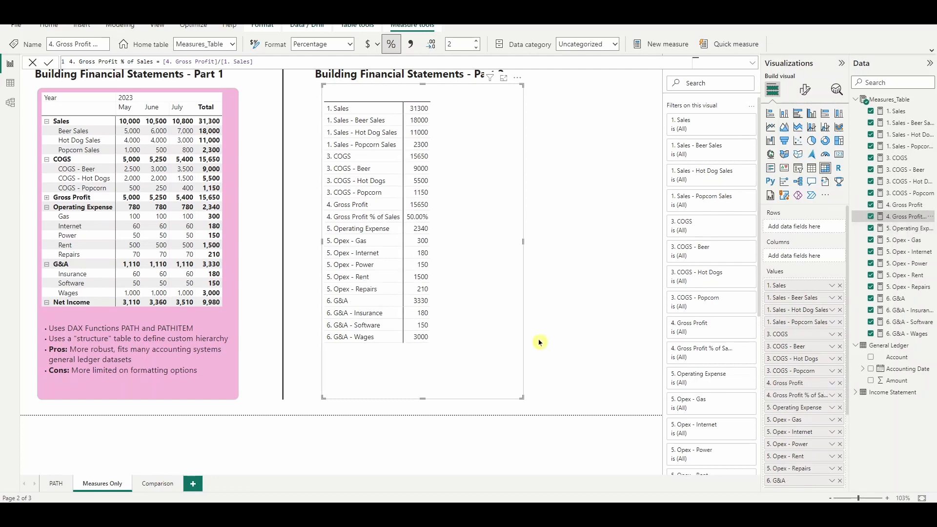
{"action": "left_click", "coordinate": [890, 82]}
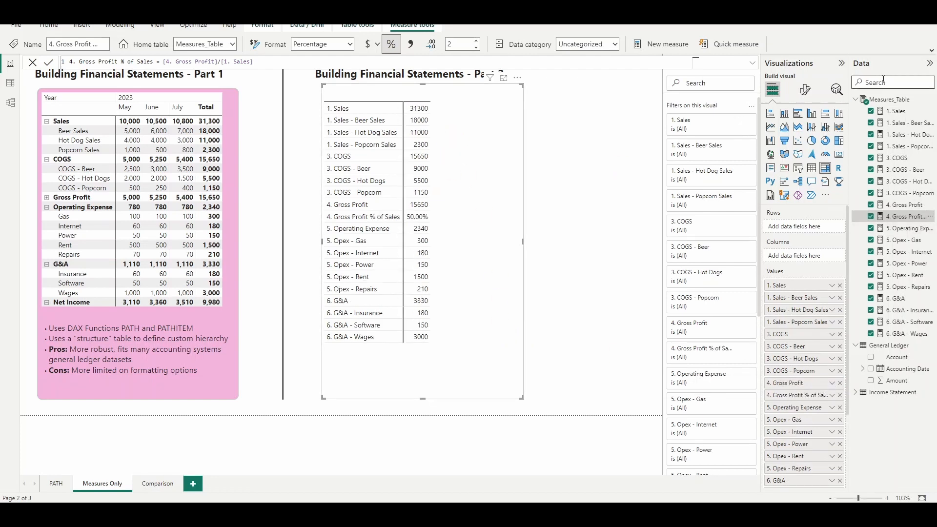
- Put Accounting Date on Columns and drop Quarter and Day, leaving Year and Month
{"action": "type", "text": "date"}
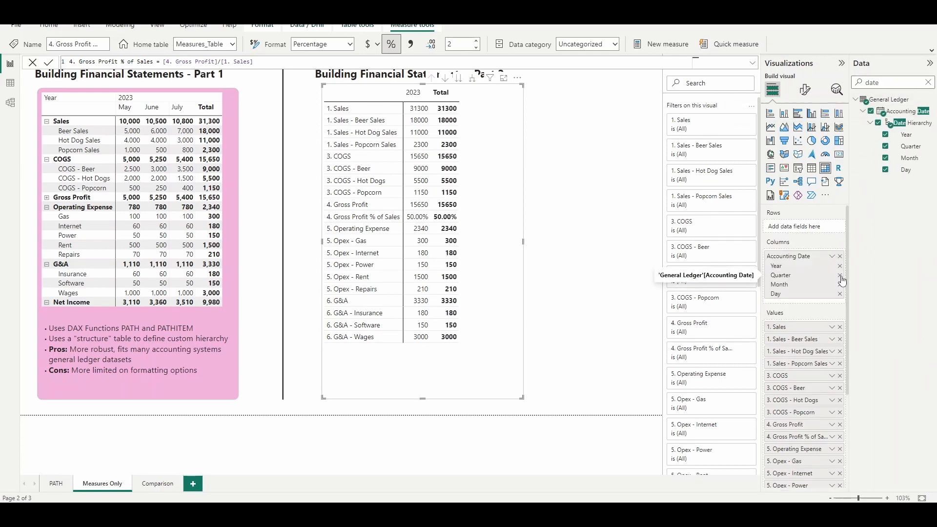
{"action": "left_click", "coordinate": [839, 275]}
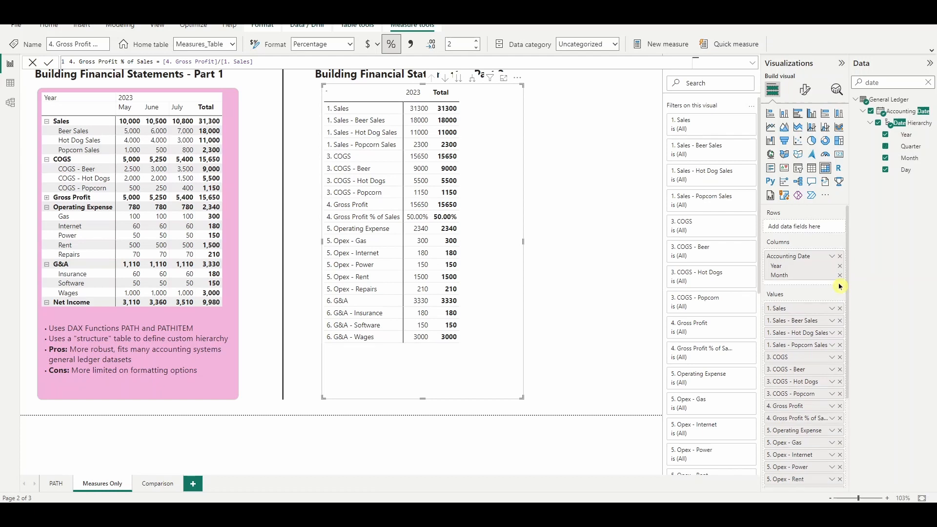
{"action": "left_click", "coordinate": [886, 147]}
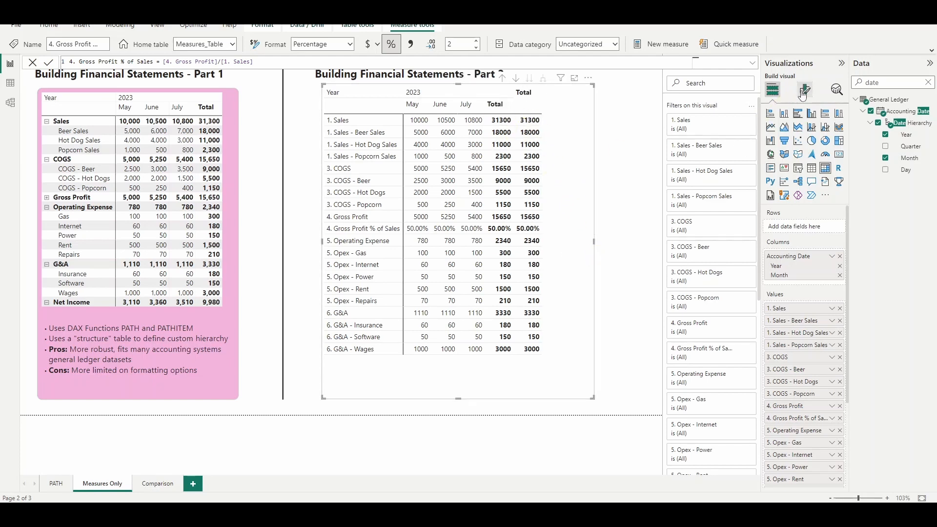
- Switch off the Year-level column subtotal so only one Total column remains
{"action": "left_click", "coordinate": [803, 89]}
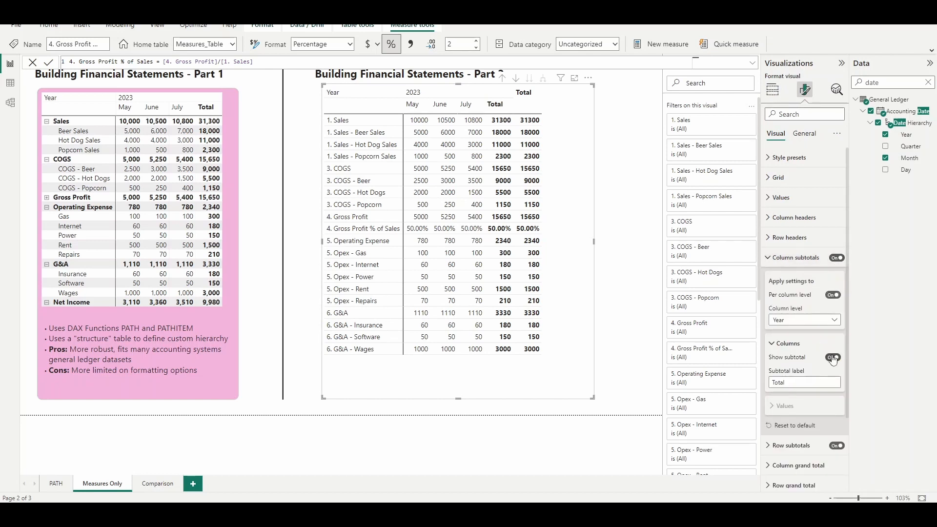
{"action": "left_click", "coordinate": [832, 357]}
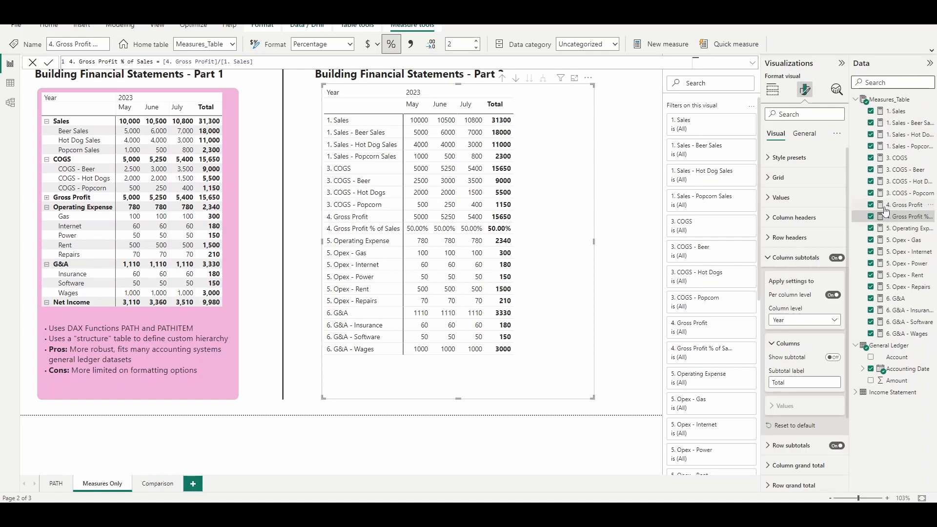
{"action": "mouse_move", "coordinate": [660, 44]}
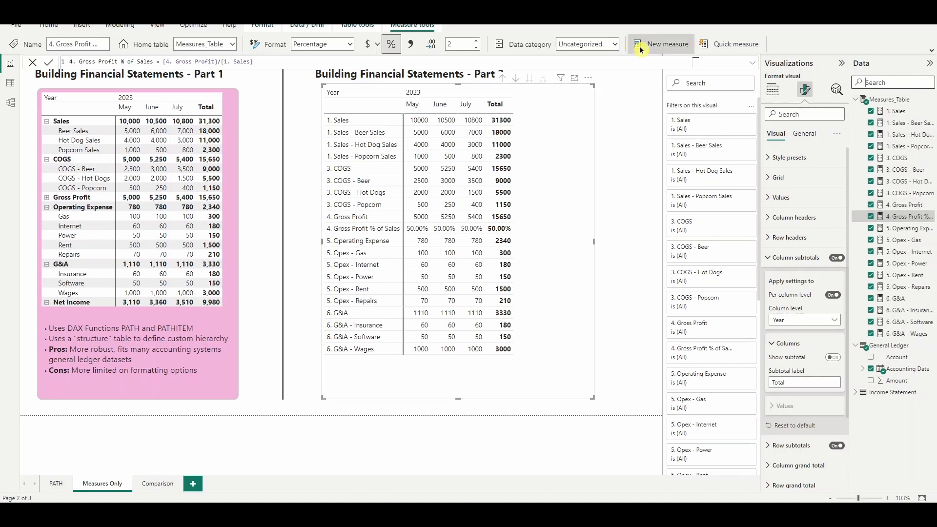
{"action": "mouse_move", "coordinate": [543, 164]}
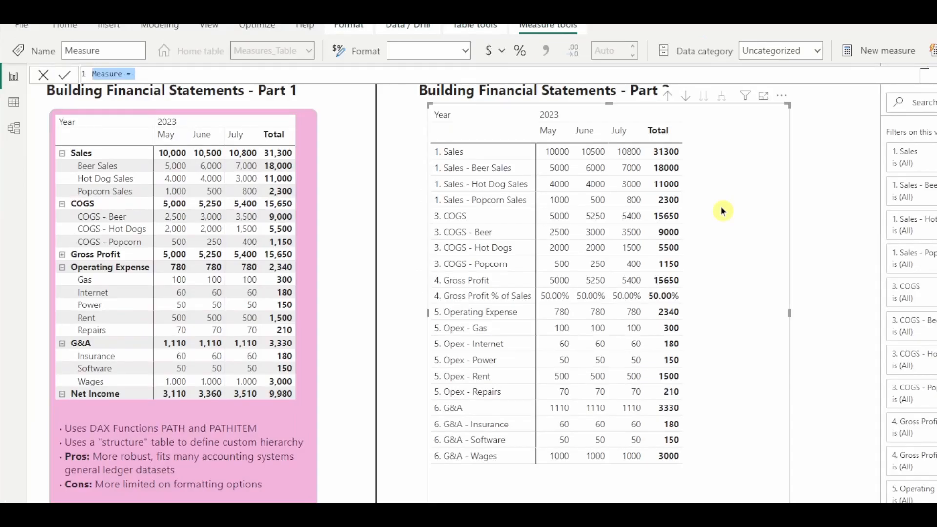
- Write 7. Net Income = [4. Gross Profit] - [5. Operating Expense] - [6. G&A] using IntelliSense picks
{"action": "type", "text": "Net"}
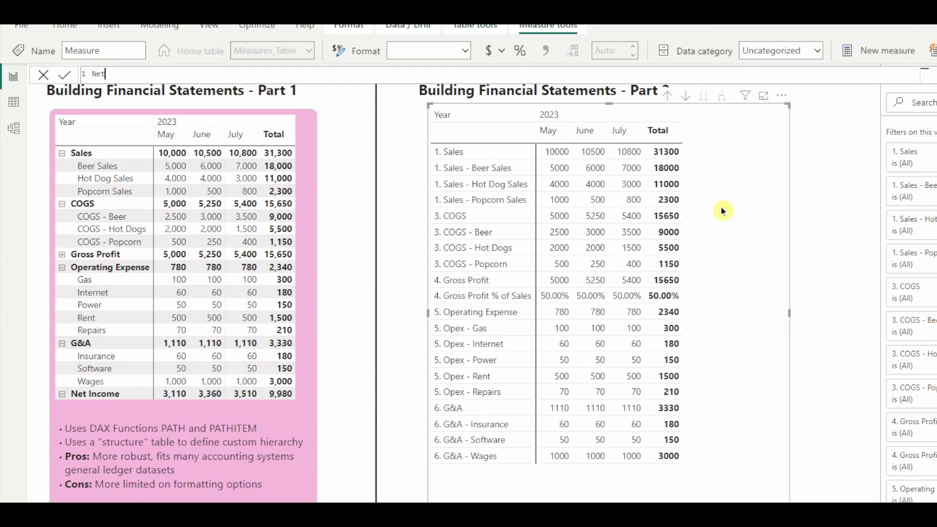
{"action": "key", "text": "Backspace"}
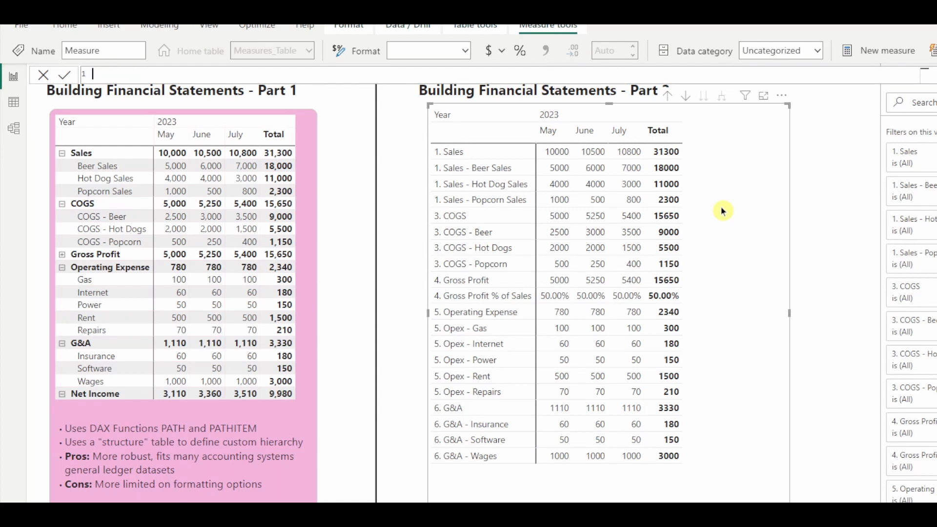
{"action": "type", "text": "7. Net Income = gros"}
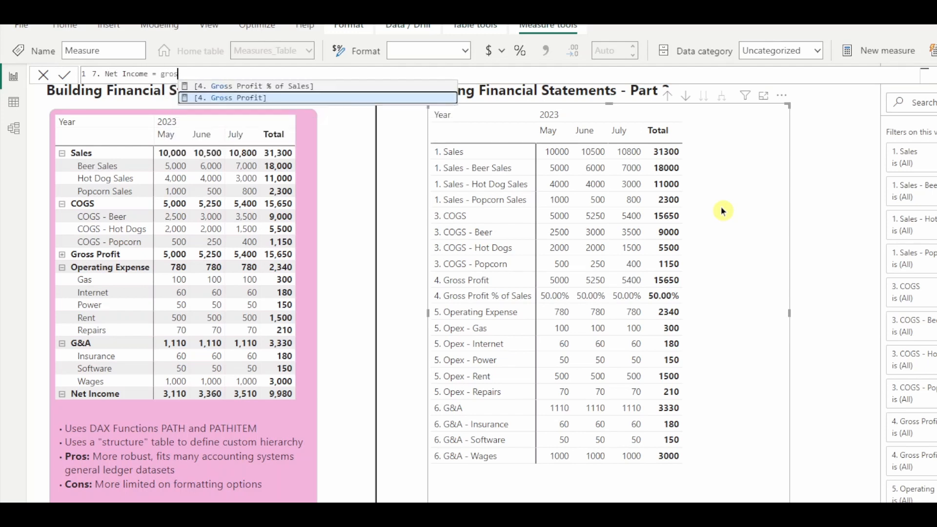
{"action": "left_click", "coordinate": [232, 97]}
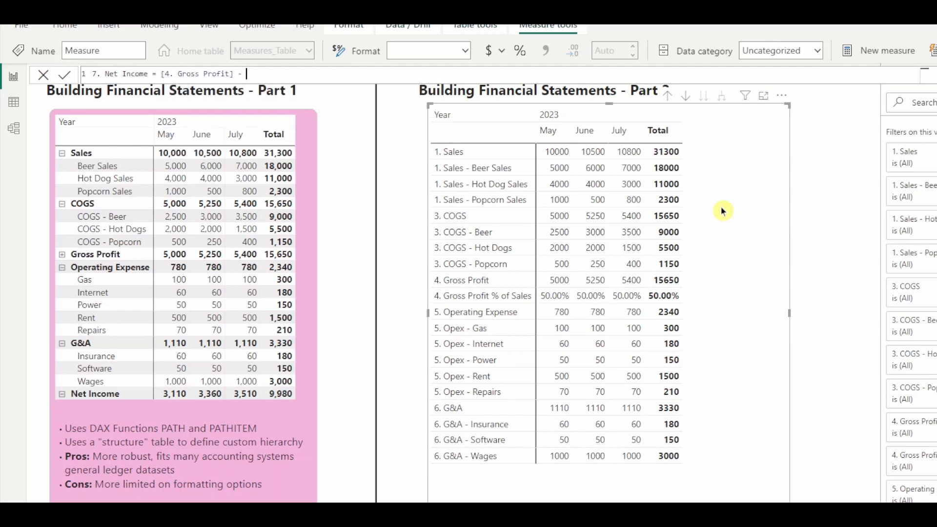
{"action": "type", "text": "ope"}
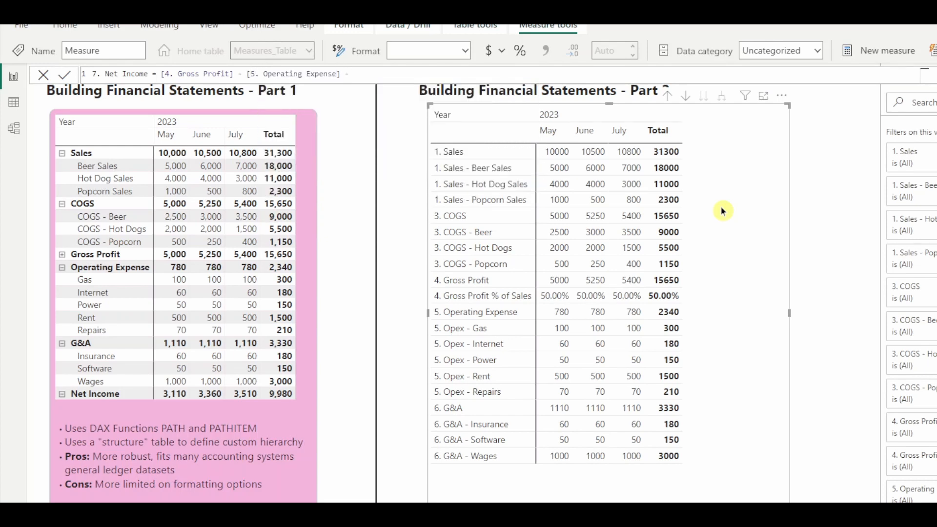
{"action": "type", "text": "["}
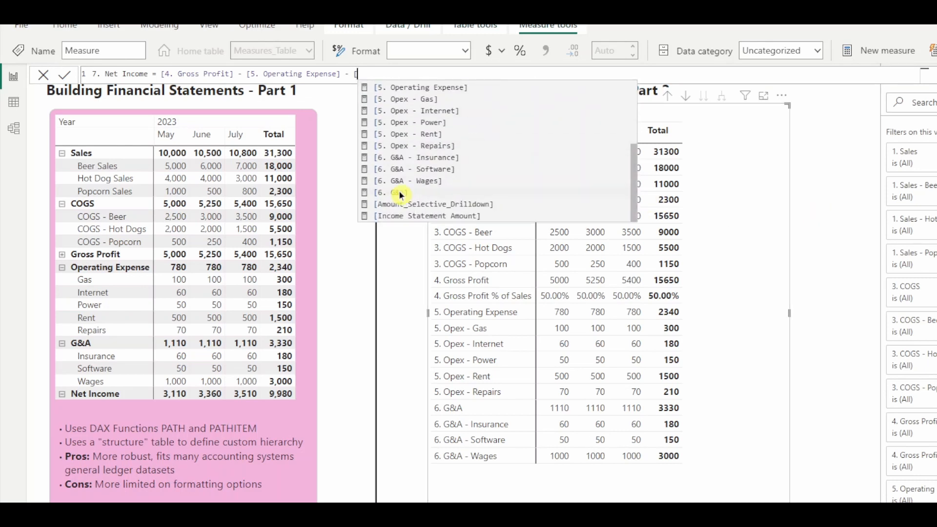
{"action": "left_click", "coordinate": [389, 192]}
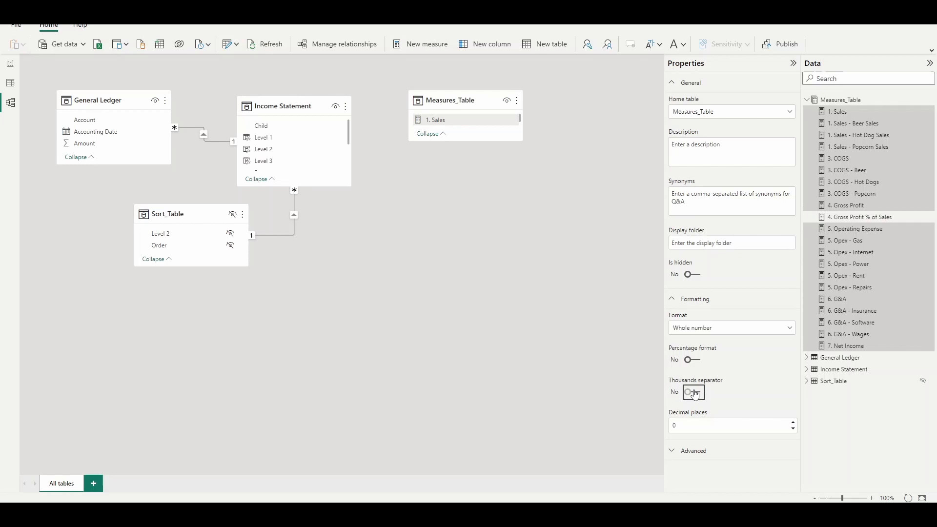
- Turn on the thousands separator for all selected measures in Model view
{"action": "left_click", "coordinate": [693, 393]}
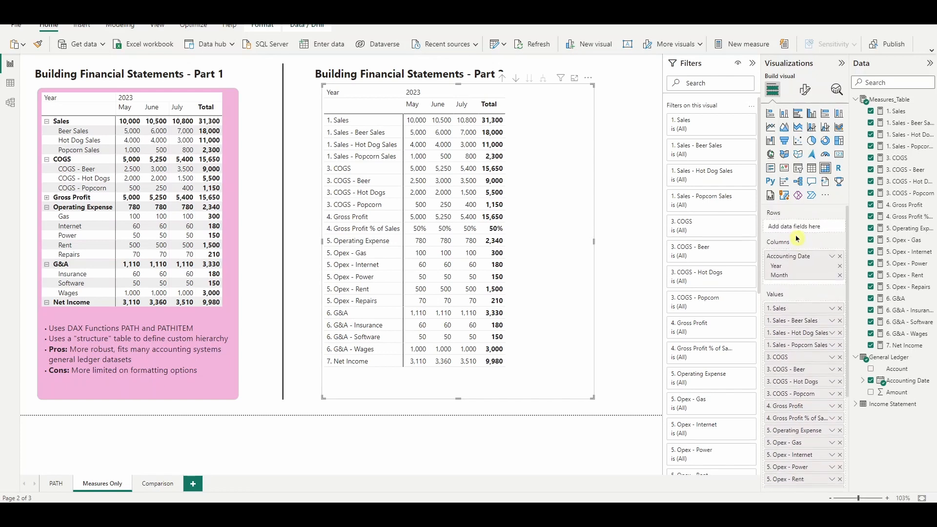
{"action": "mouse_move", "coordinate": [794, 320]}
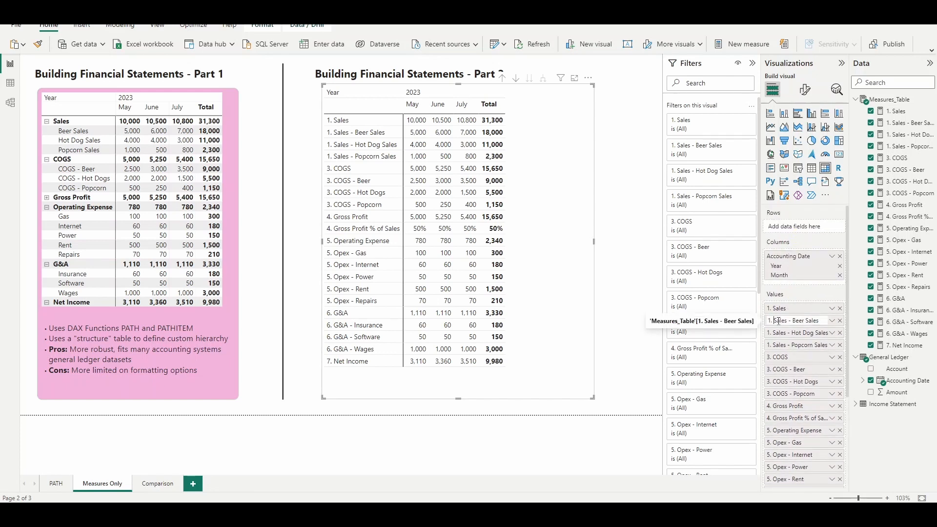
{"action": "mouse_move", "coordinate": [803, 333]}
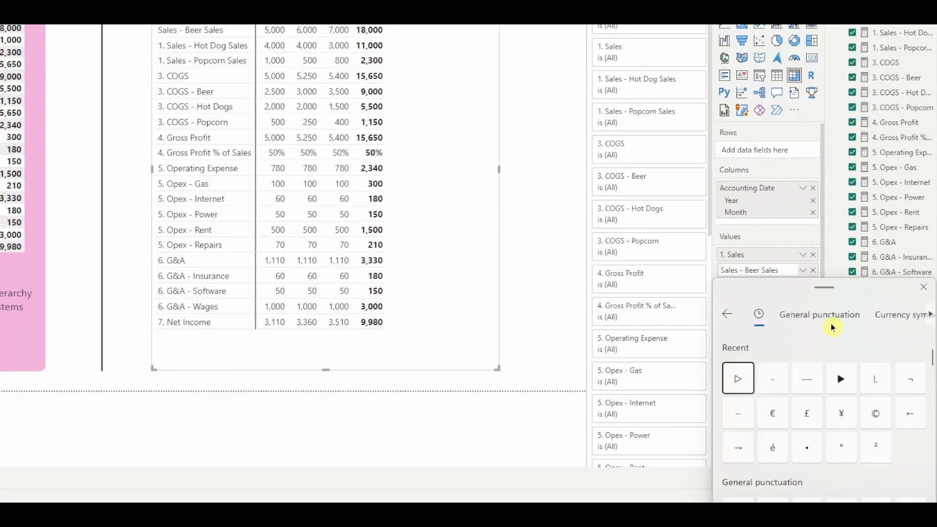
{"action": "mouse_move", "coordinate": [847, 381]}
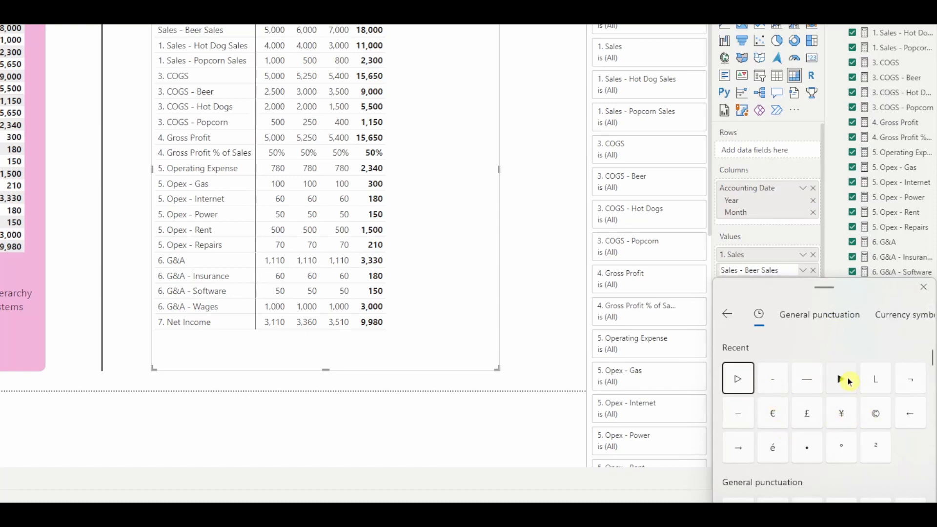
- Insert a small ▷ triangle symbol as an indent marker in the Beer Sales row label
{"action": "left_click", "coordinate": [737, 378]}
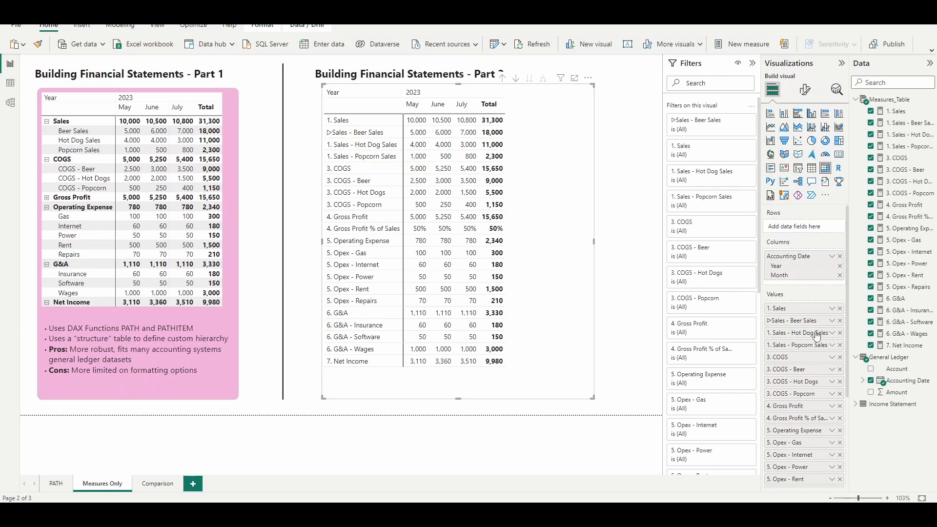
{"action": "mouse_move", "coordinate": [777, 309]}
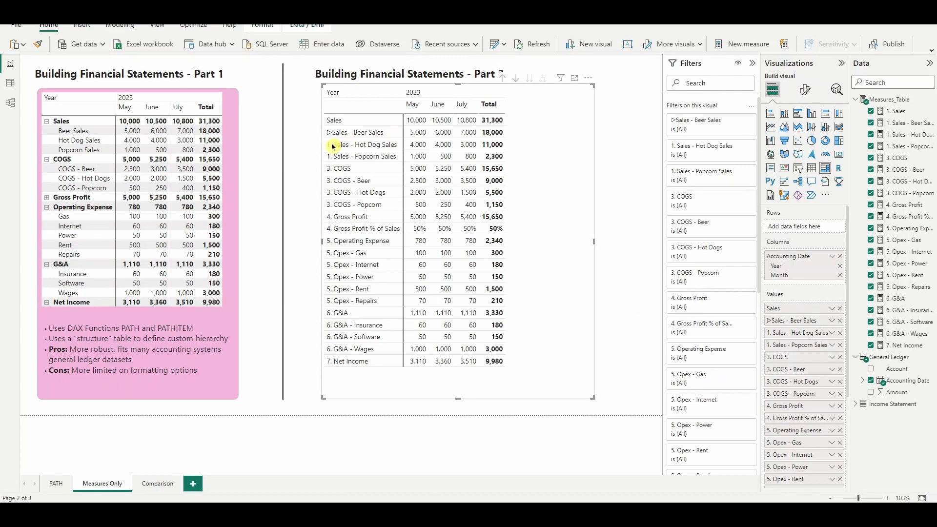
- Rename the Beer Sales row label, toggle Row headers text wrap on and off, return to field wells
{"action": "left_click", "coordinate": [791, 320]}
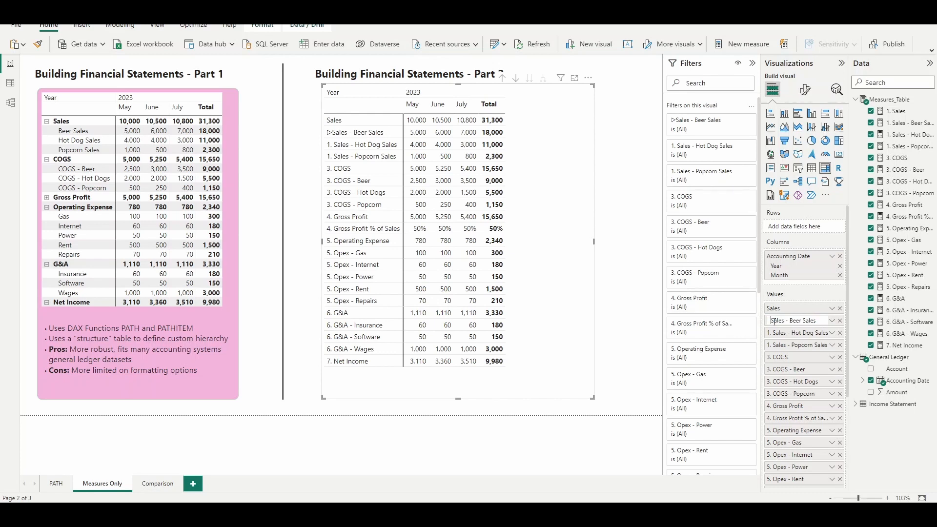
{"action": "mouse_move", "coordinate": [788, 320]}
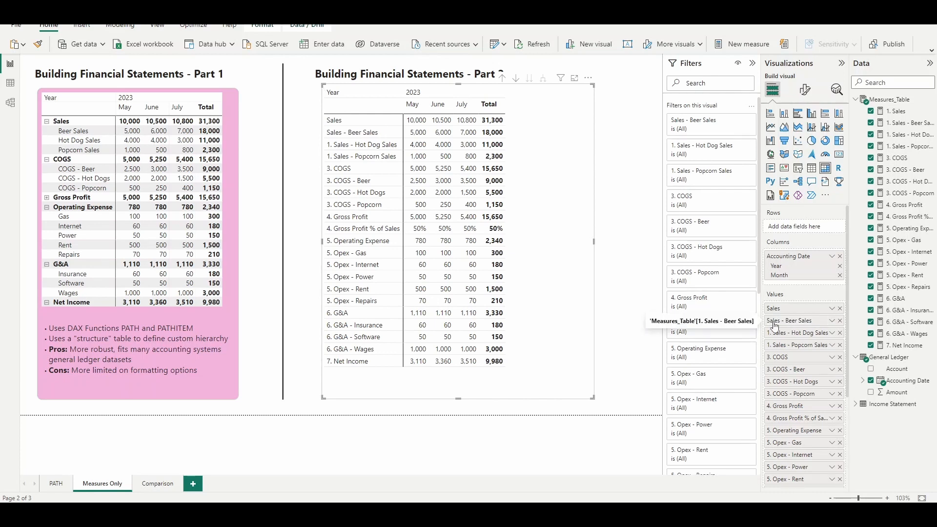
{"action": "left_click", "coordinate": [804, 89]}
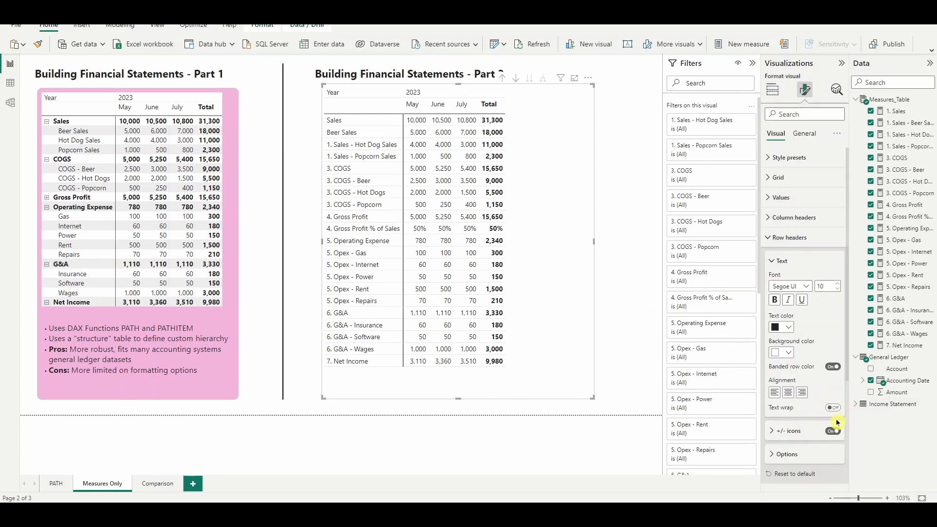
{"action": "left_click", "coordinate": [831, 408]}
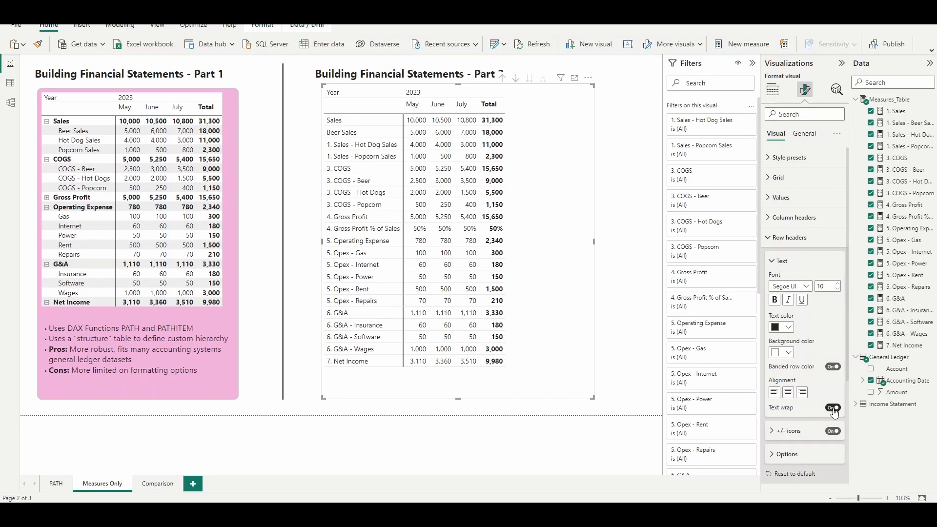
{"action": "left_click", "coordinate": [832, 408]}
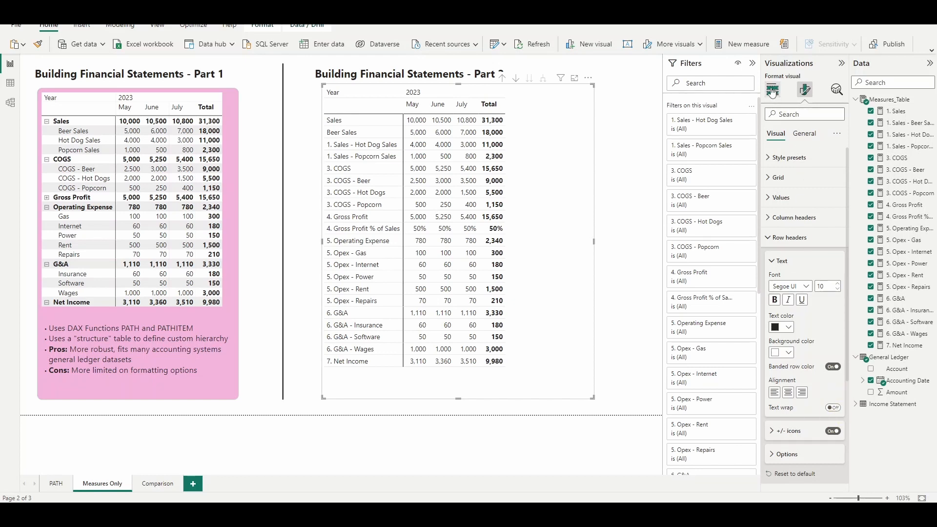
{"action": "left_click", "coordinate": [773, 89]}
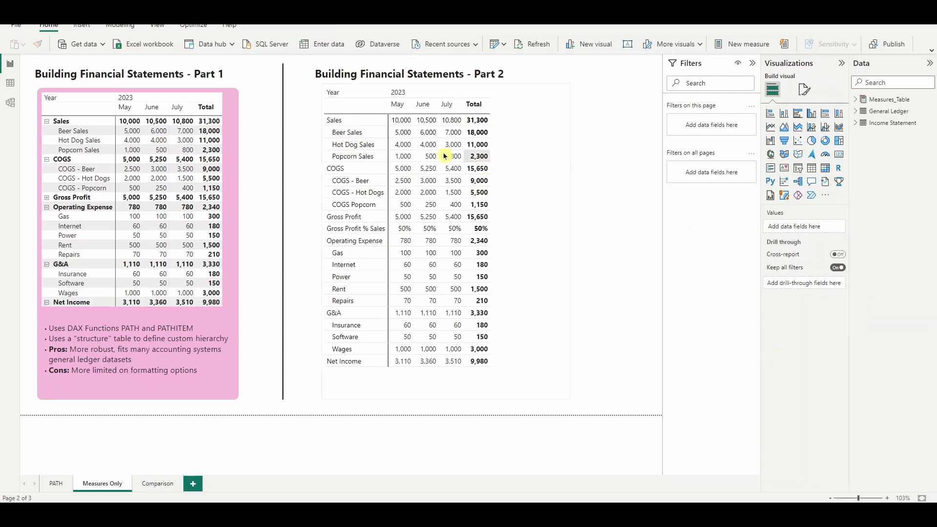
{"action": "mouse_move", "coordinate": [352, 177]}
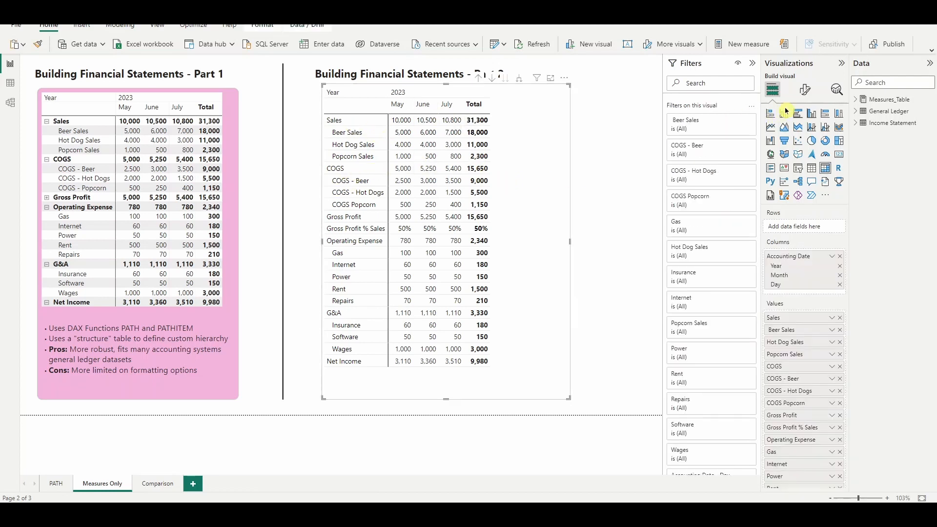
- Shade the Sales series light blue and toggle its apply-to settings for label, subtotals and total
{"action": "left_click", "coordinate": [804, 90]}
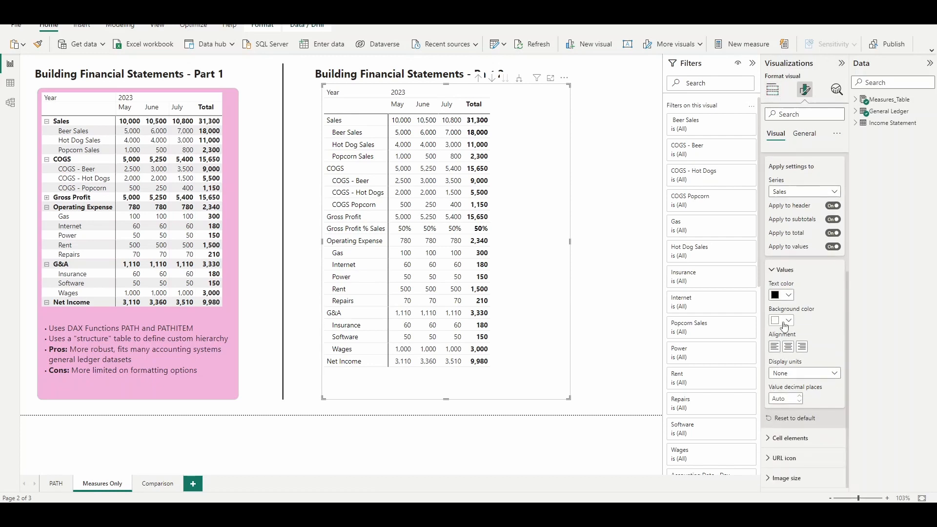
{"action": "left_click", "coordinate": [788, 321]}
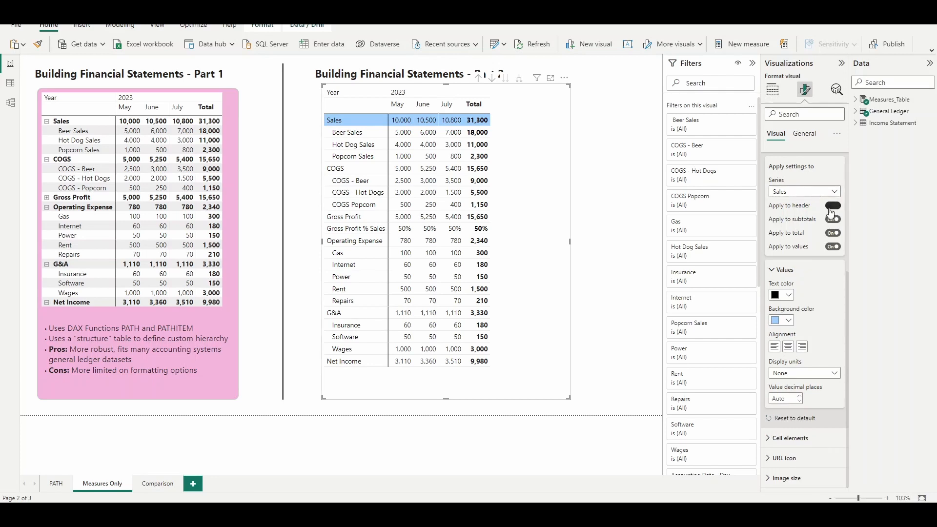
{"action": "left_click", "coordinate": [831, 219]}
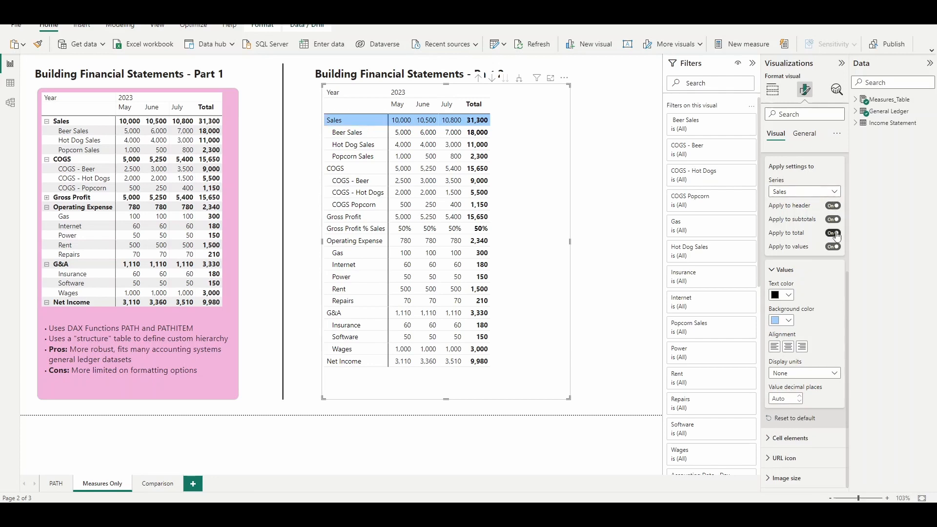
{"action": "left_click", "coordinate": [831, 233]}
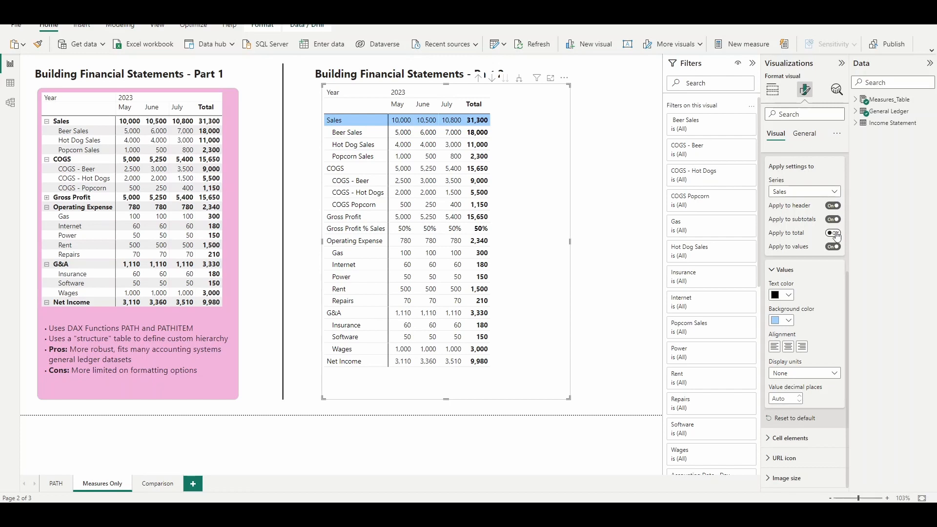
{"action": "left_click", "coordinate": [831, 232]}
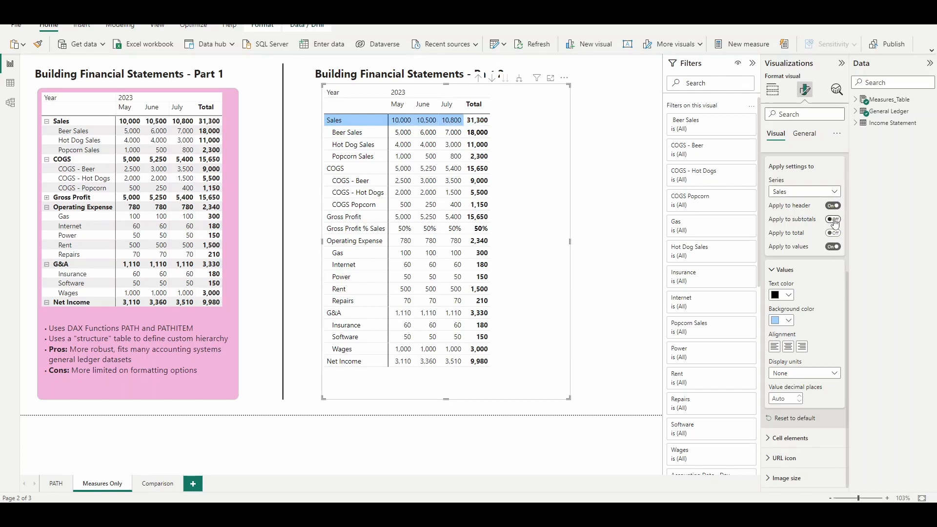
{"action": "left_click", "coordinate": [832, 232]}
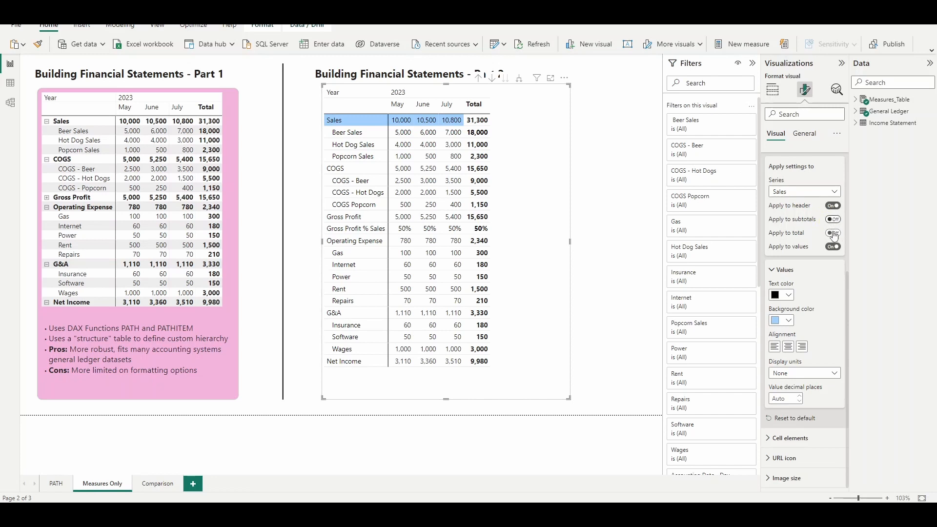
{"action": "left_click", "coordinate": [802, 191]}
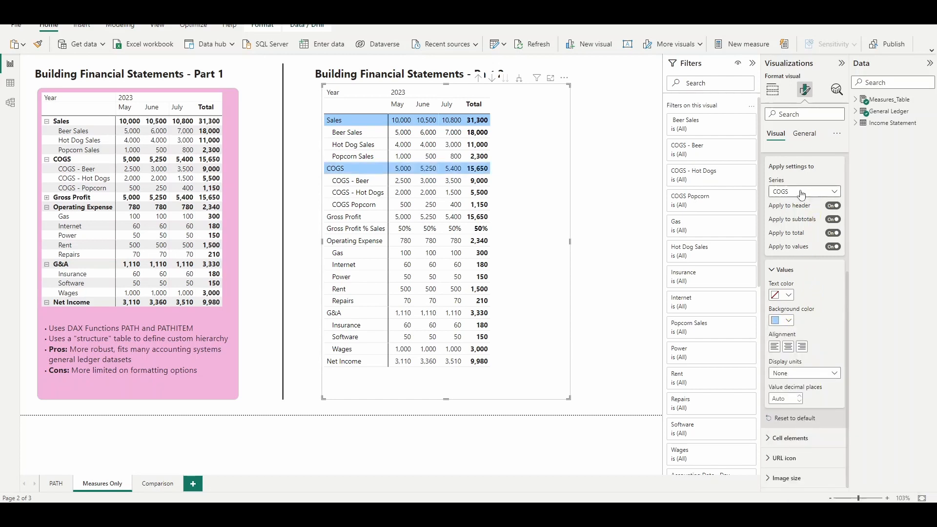
- Shade the Gross Profit series light blue and set Gross Profit % Sales text to grey
{"action": "left_click", "coordinate": [804, 192]}
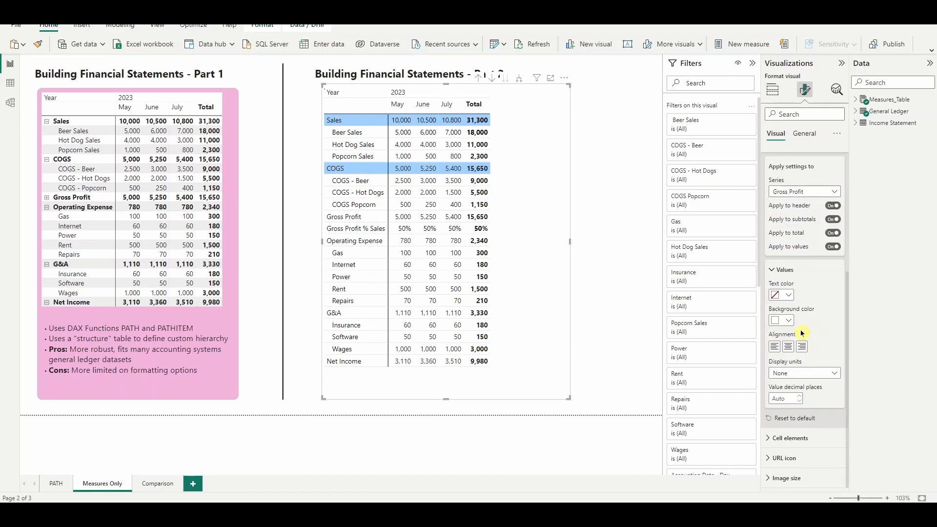
{"action": "left_click", "coordinate": [788, 321]}
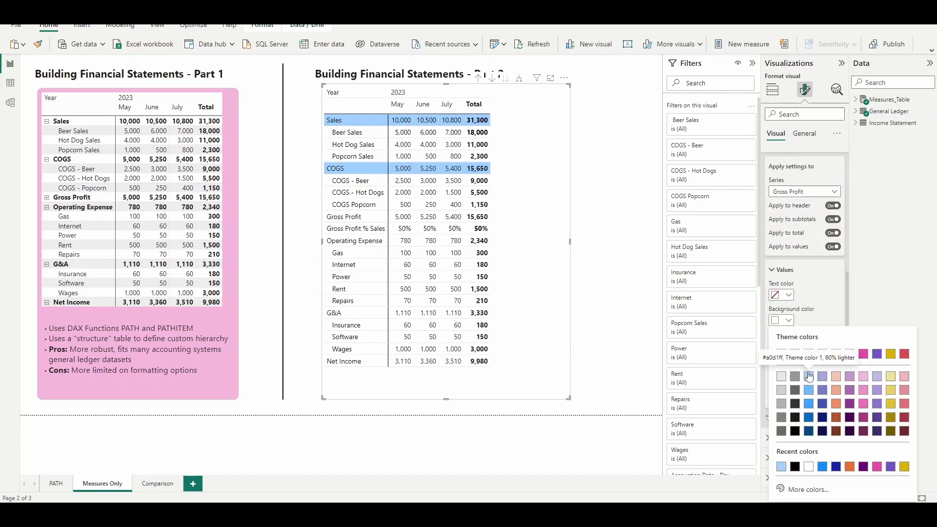
{"action": "left_click", "coordinate": [803, 192]}
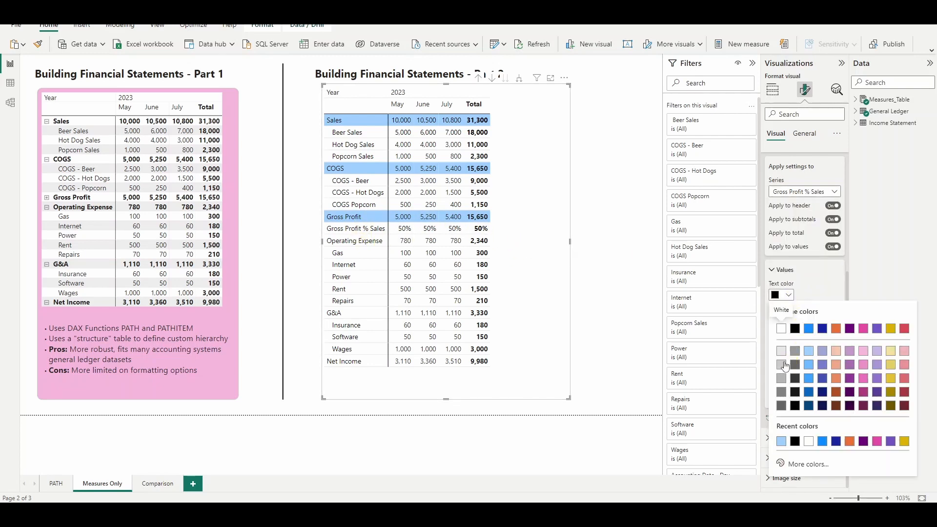
{"action": "left_click", "coordinate": [780, 327]}
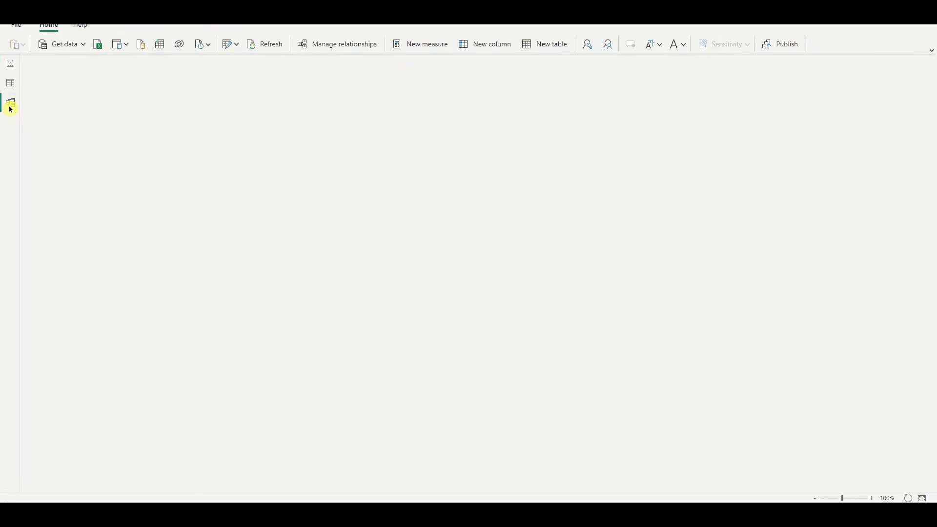
- Finish remaining series colours, view the data model briefly, and return to the report page
{"action": "left_click", "coordinate": [10, 102]}
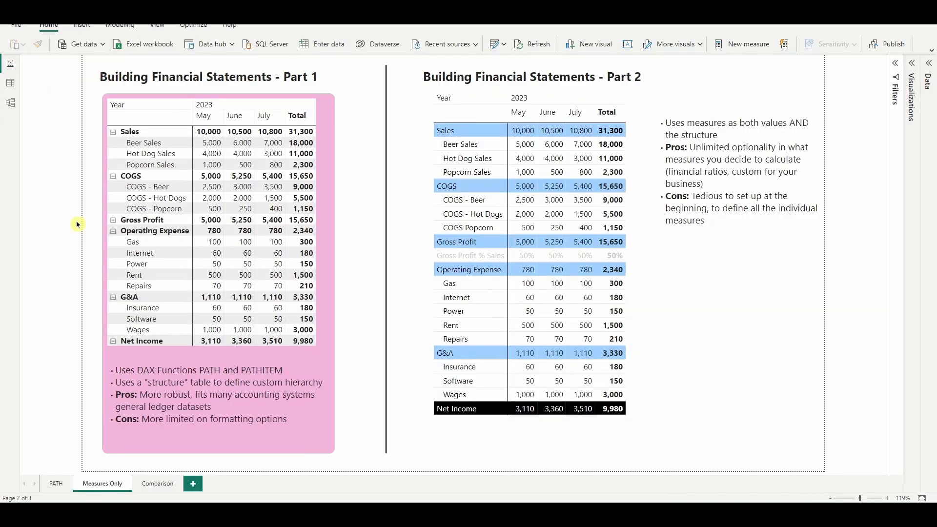
{"action": "left_click", "coordinate": [227, 412]}
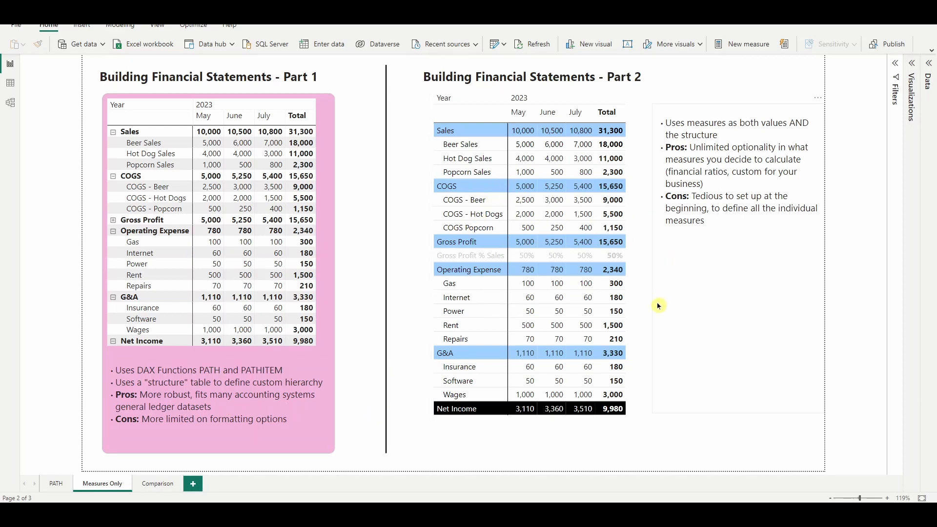
{"action": "mouse_move", "coordinate": [10, 103]}
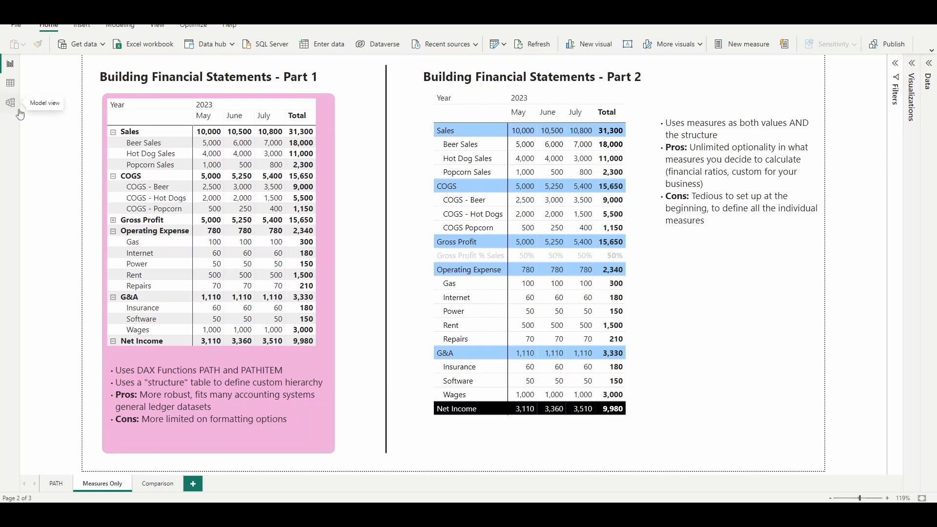
{"action": "left_click", "coordinate": [10, 102]}
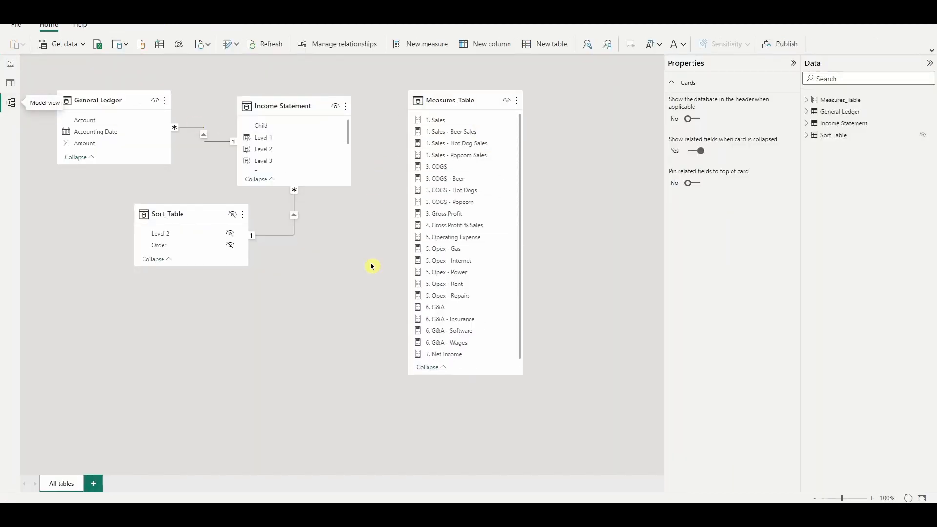
{"action": "left_click", "coordinate": [103, 485]}
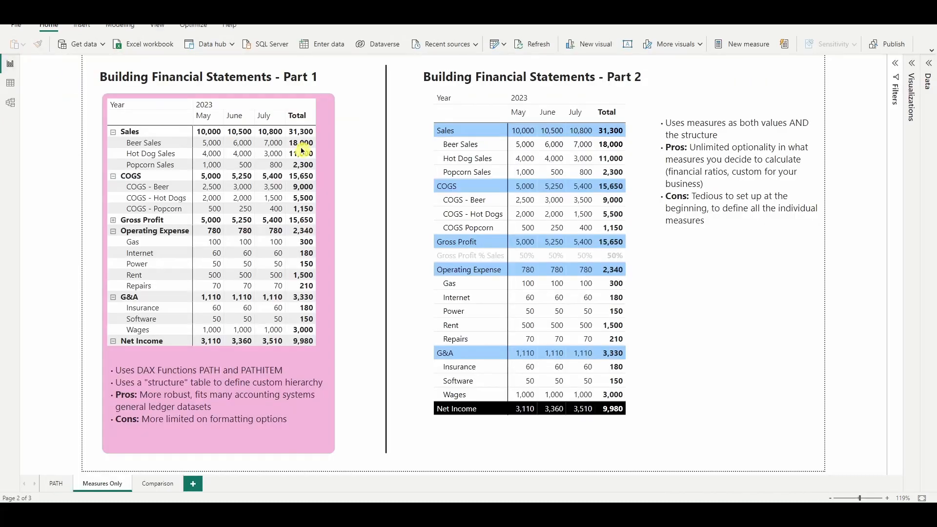
{"action": "mouse_move", "coordinate": [851, 343]}
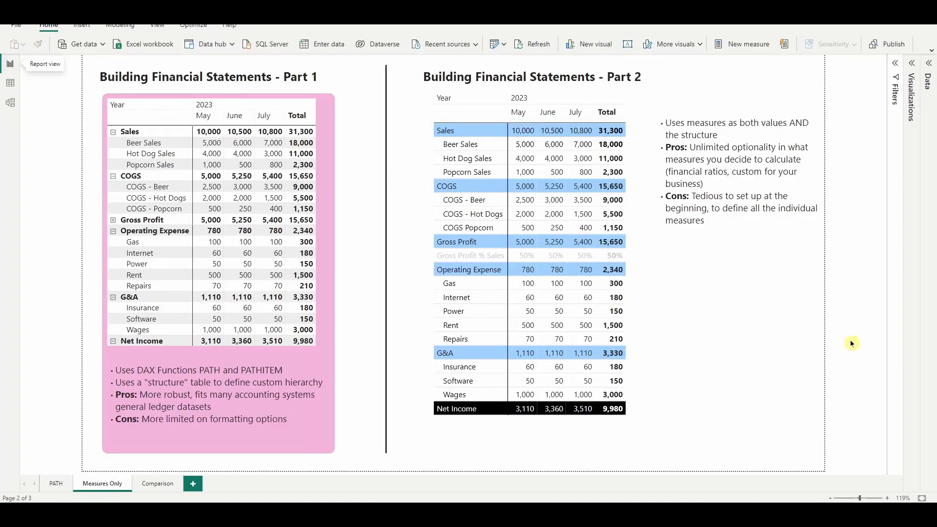